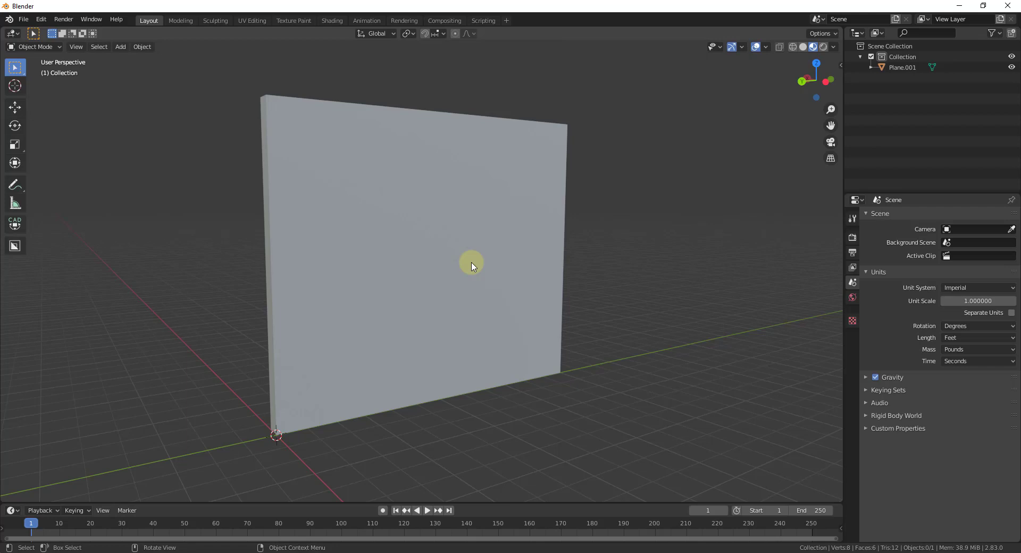
mouse_move(365, 424)
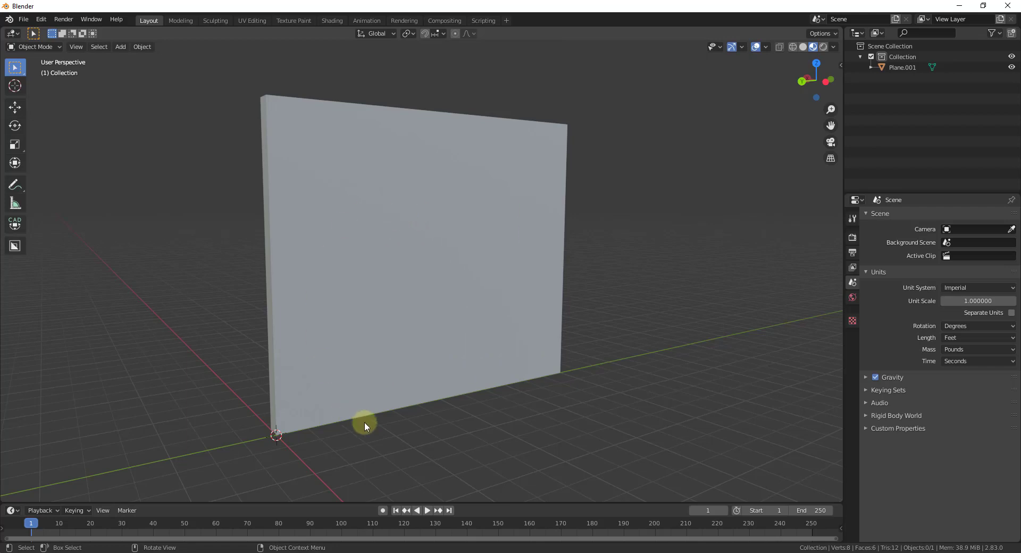
mouse_move(440, 280)
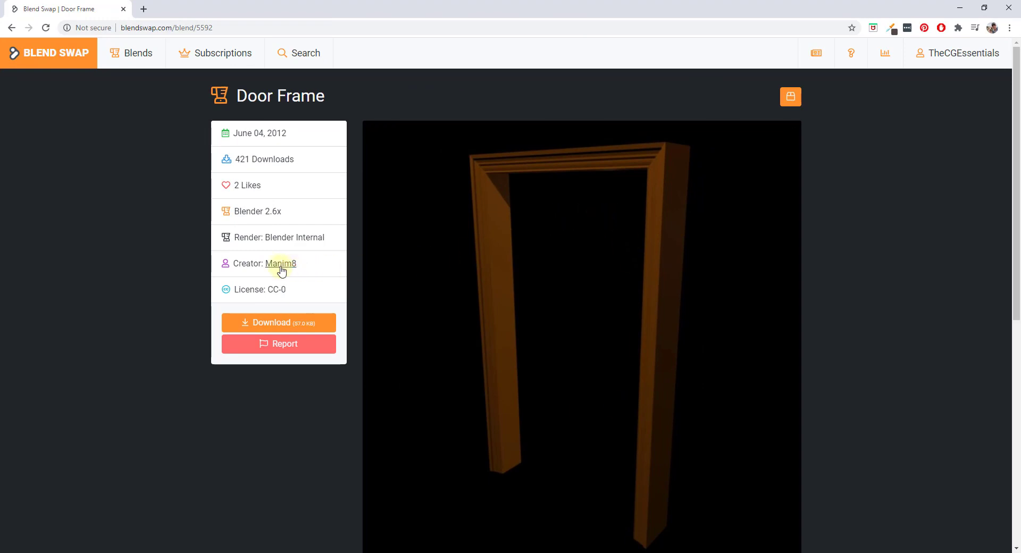
mouse_move(599, 328)
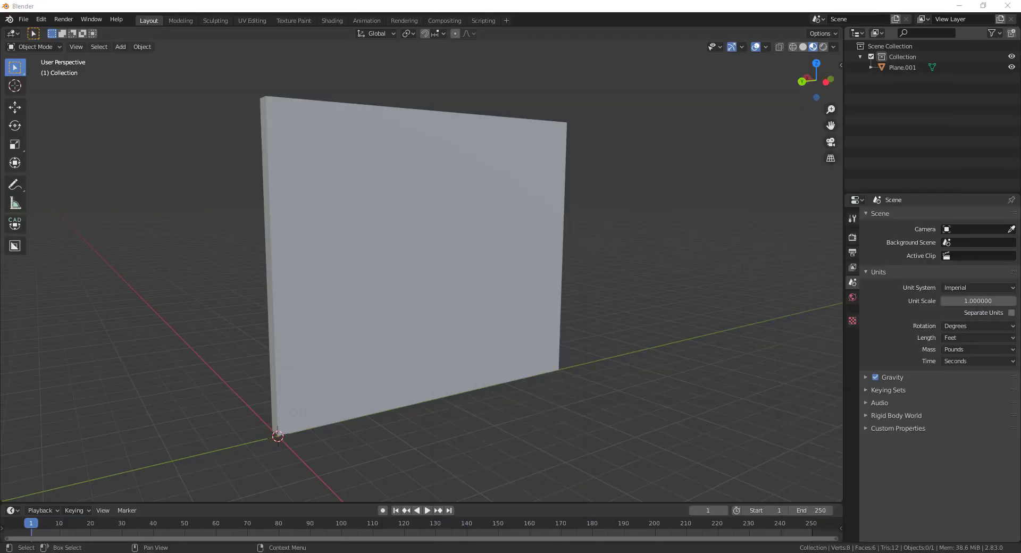
- Append the Cube.010 door frame object from door frame.blend's Object library into the scene
click(22, 19)
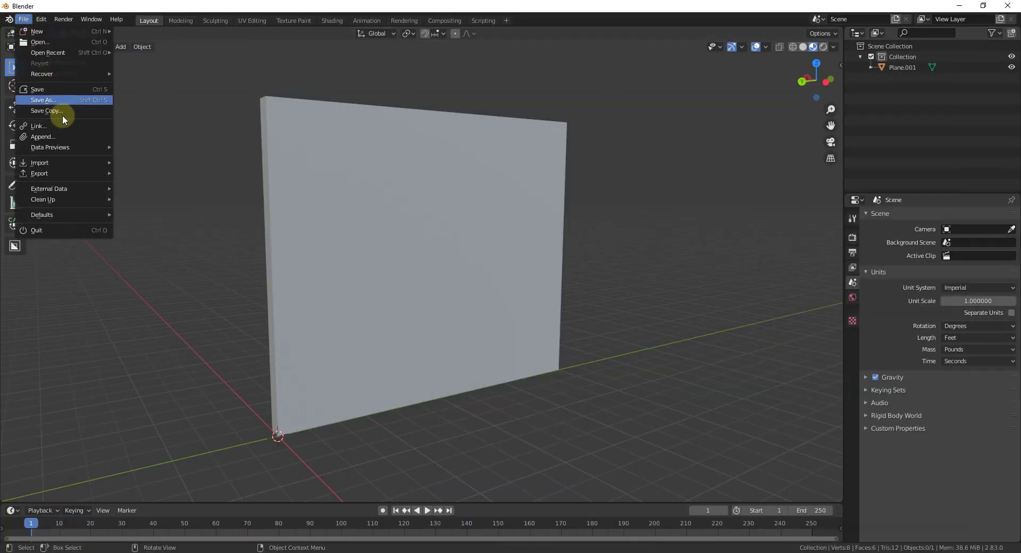
click(42, 100)
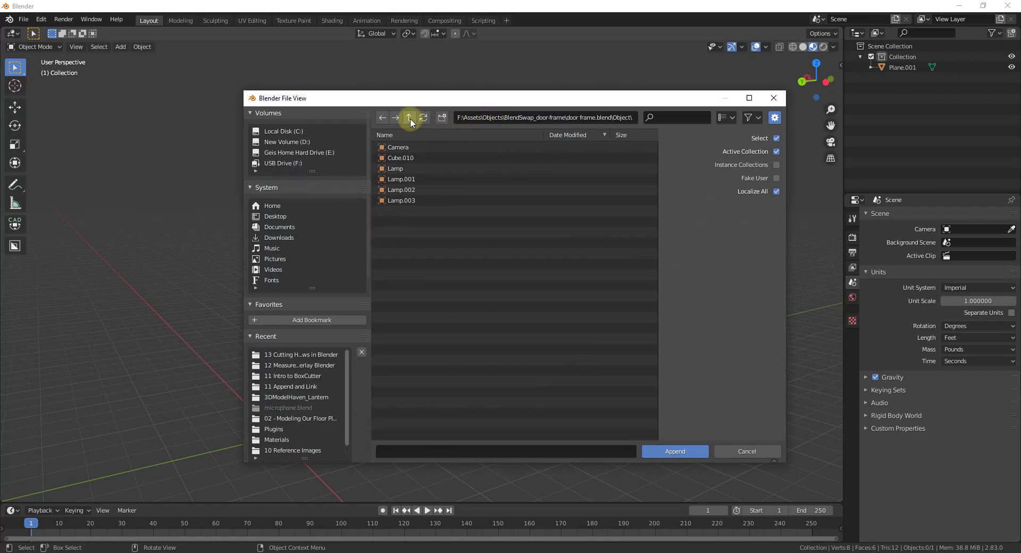
click(408, 118)
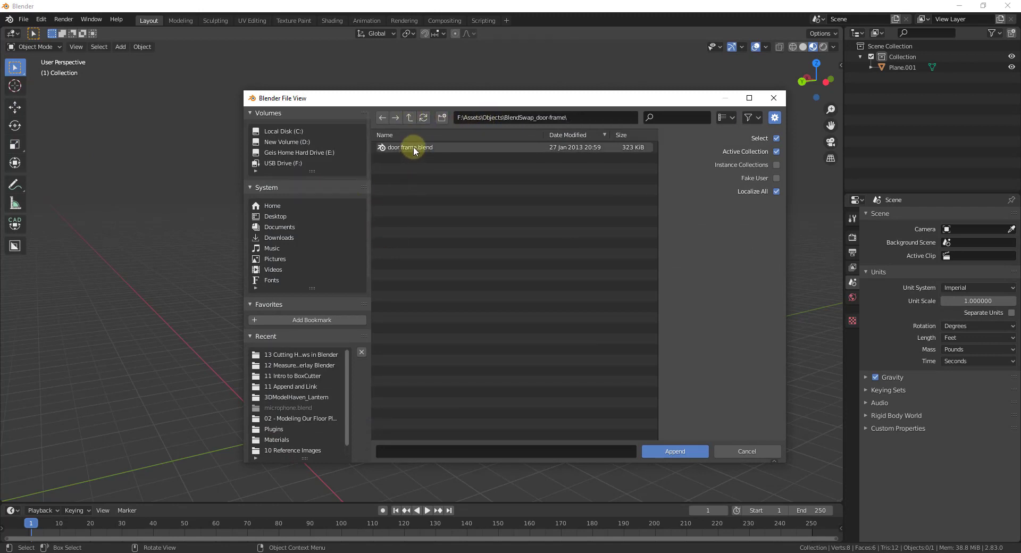
click(408, 147)
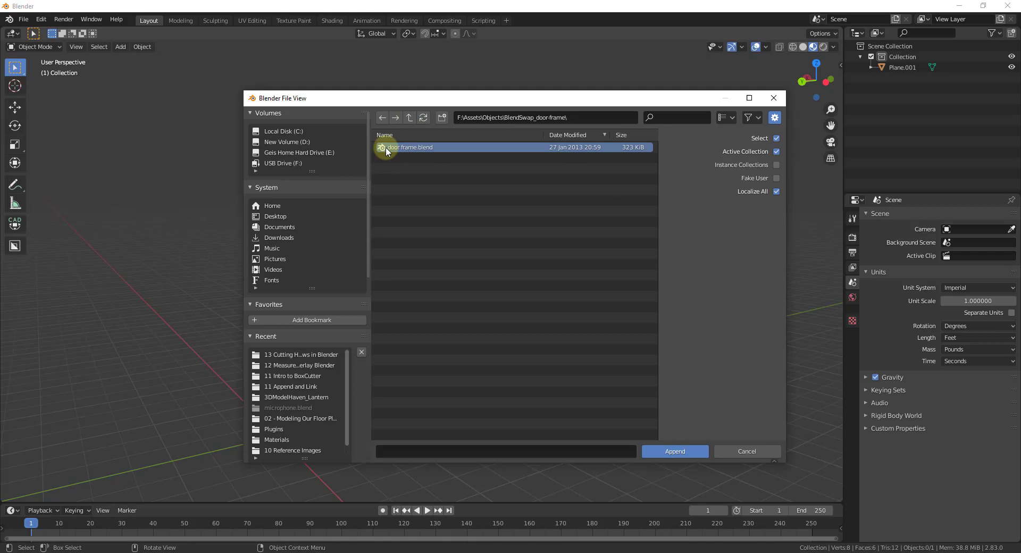
double_click(407, 147)
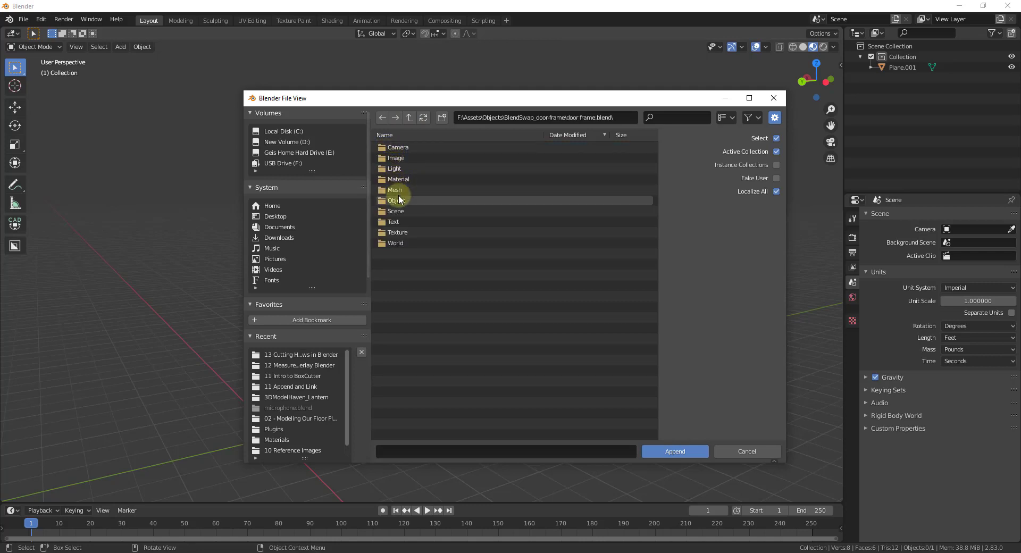
double_click(397, 200)
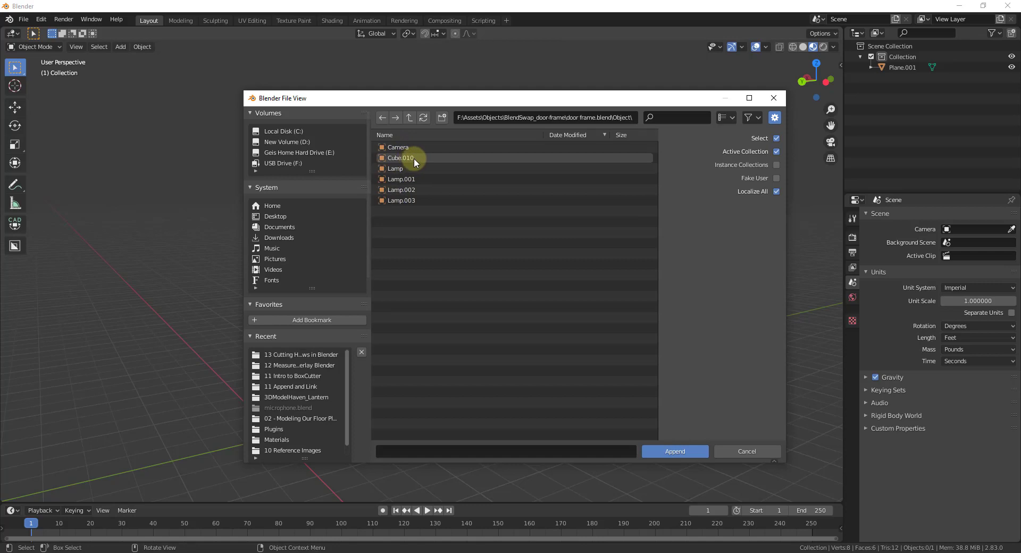
click(674, 451)
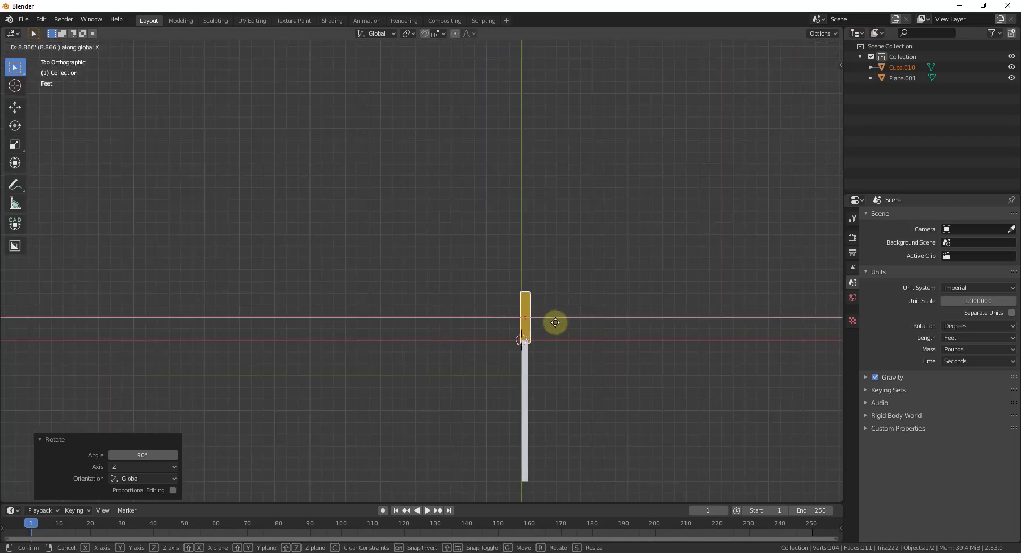
- Move the rotated door frame across onto the wall at floor level and confirm its position
drag(555, 323, 517, 402)
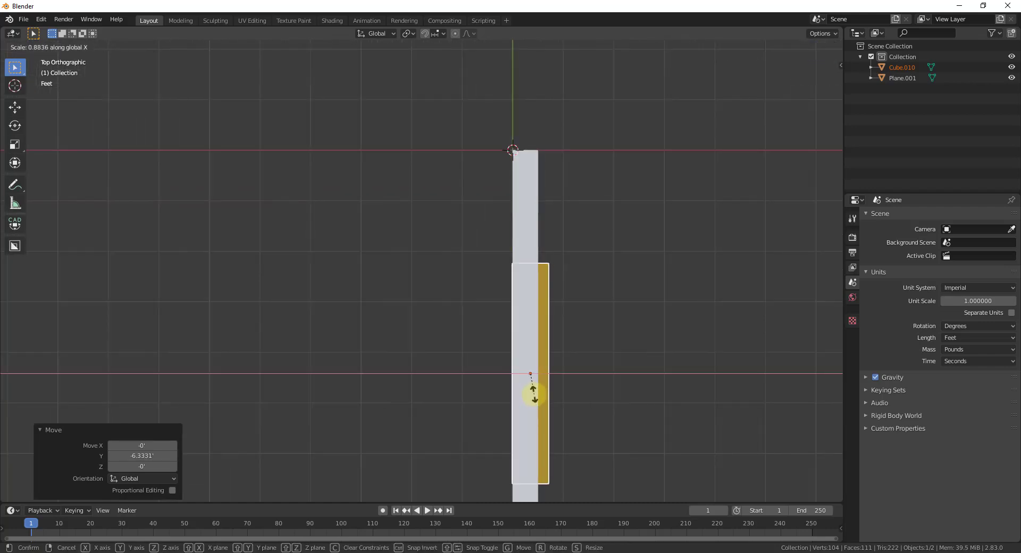
click(530, 394)
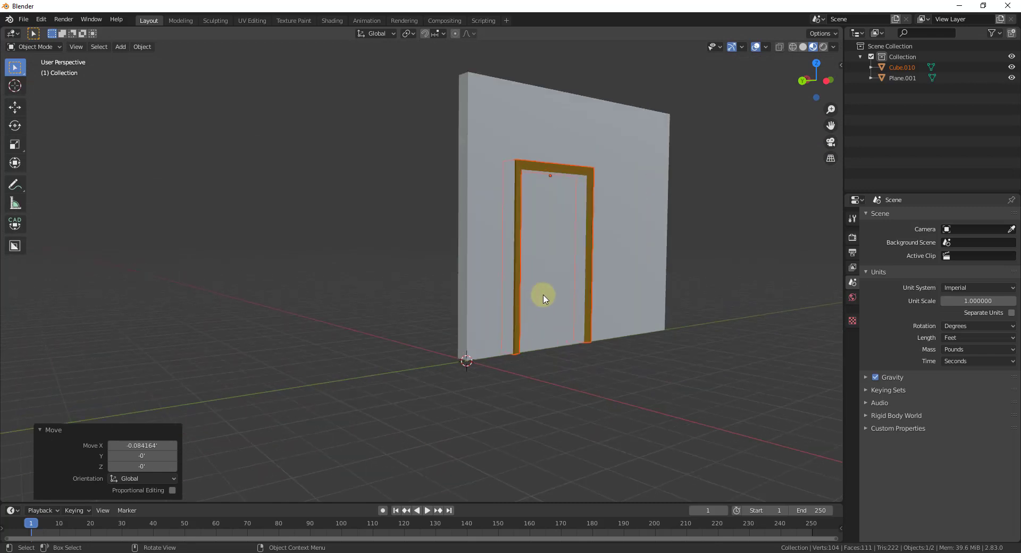
mouse_move(565, 267)
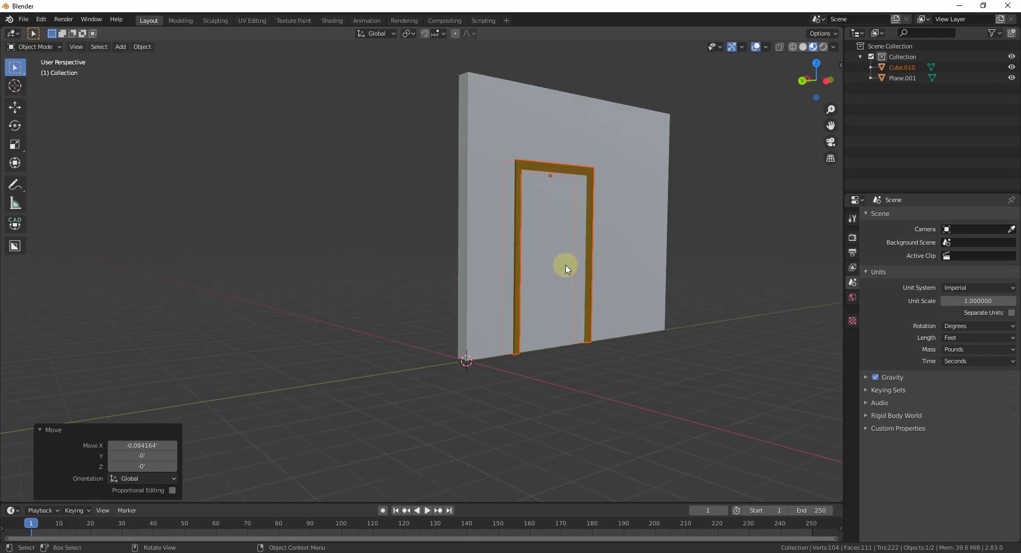
drag(565, 270, 559, 294)
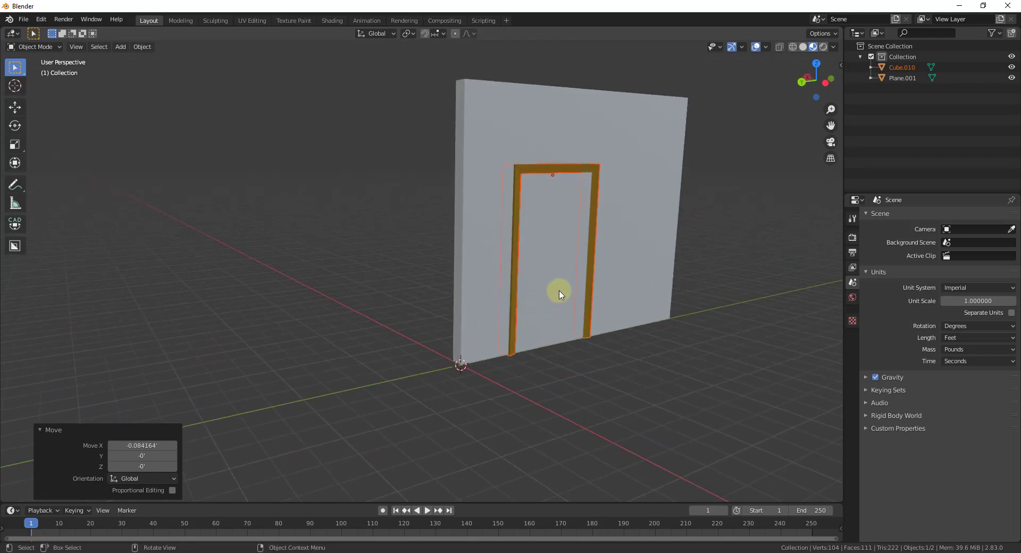
click(641, 235)
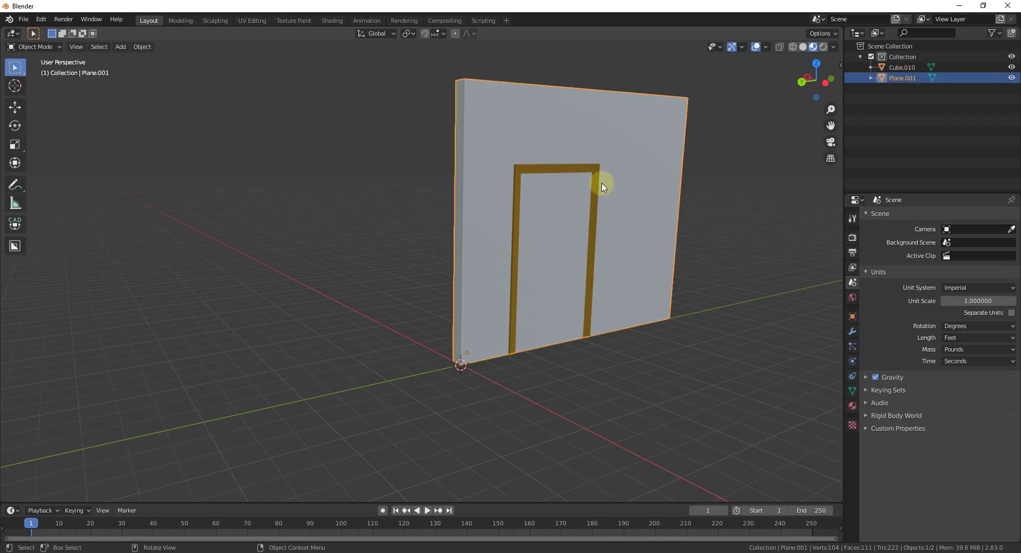
mouse_move(556, 190)
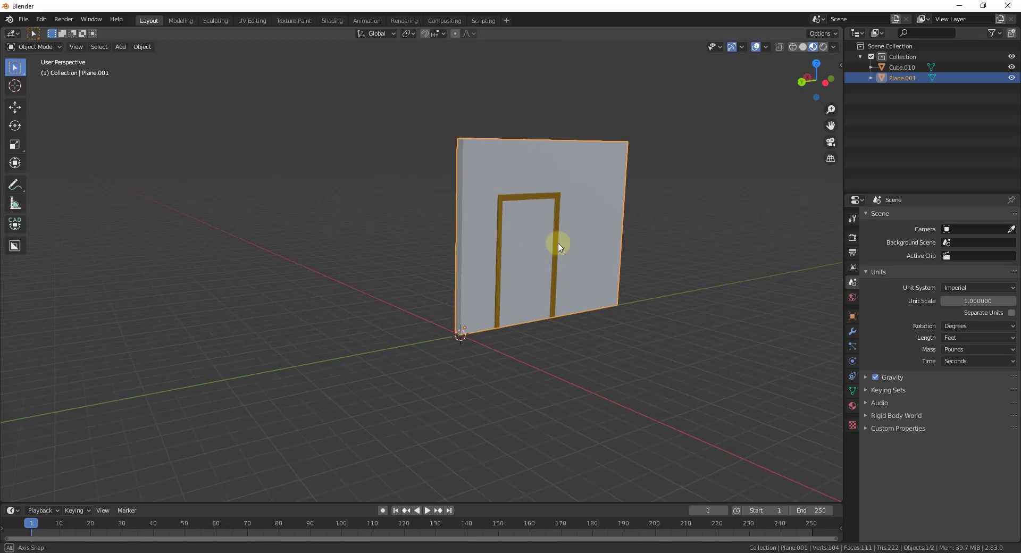
drag(559, 246, 495, 261)
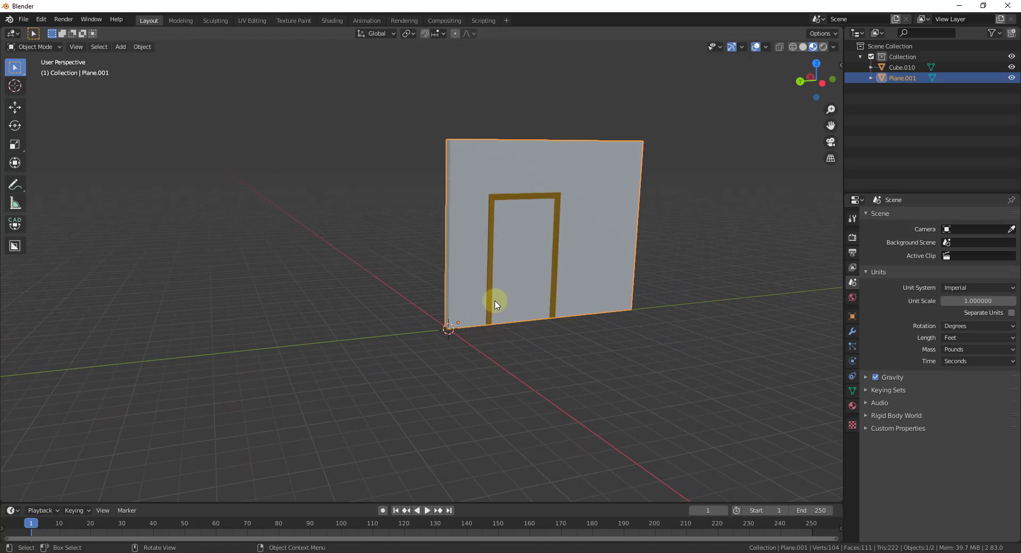
mouse_move(711, 328)
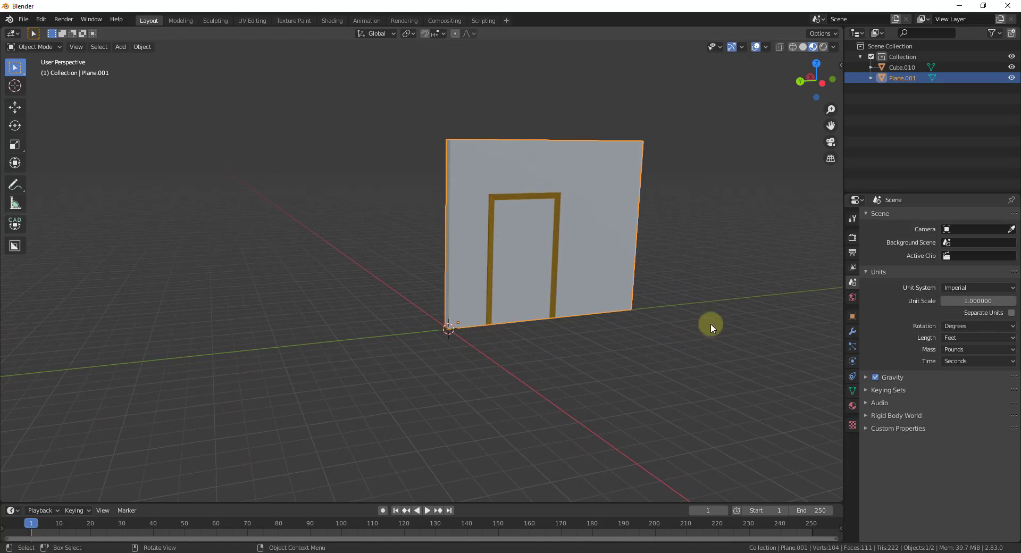
mouse_move(538, 280)
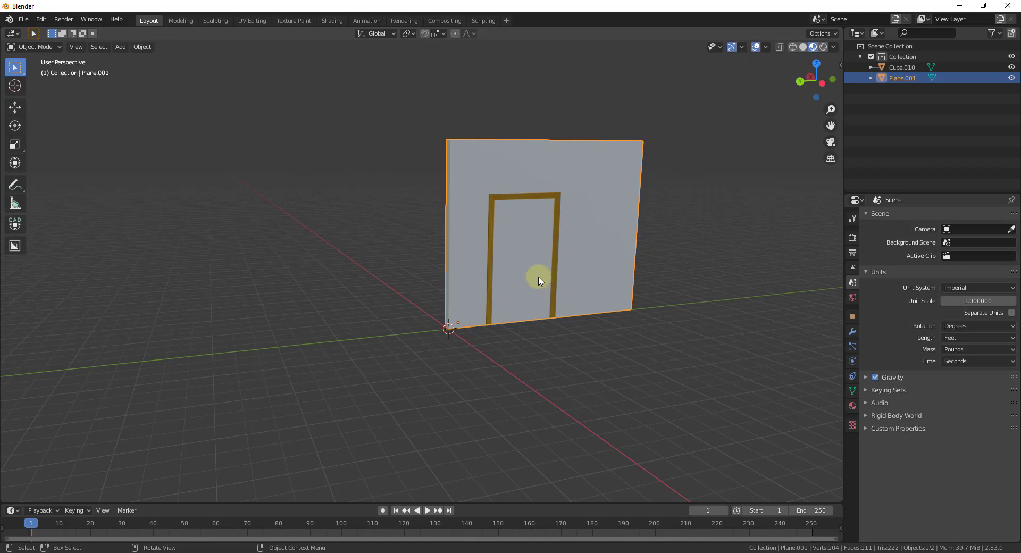
click(120, 46)
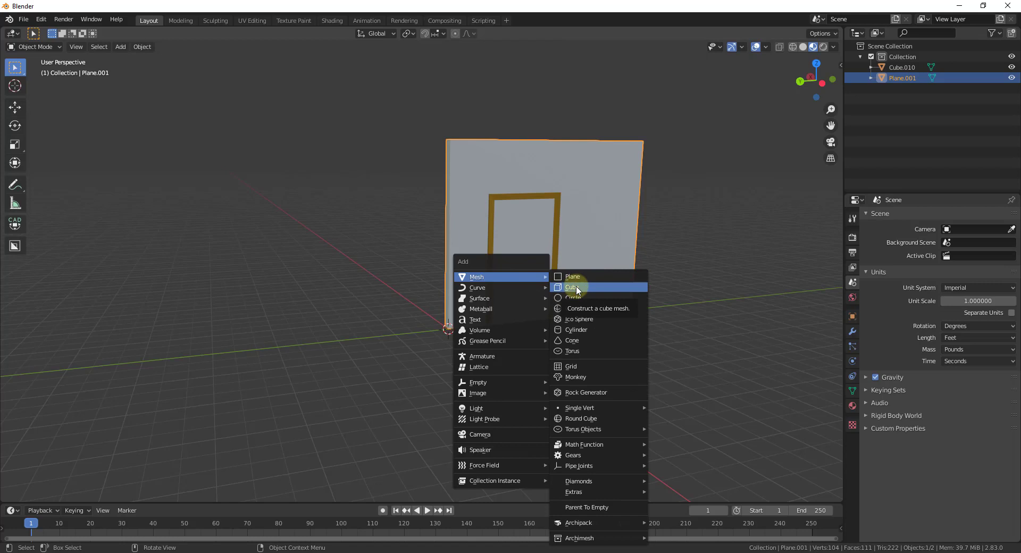
- Add a cube mesh at the world origin as the door-opening cutter
click(572, 287)
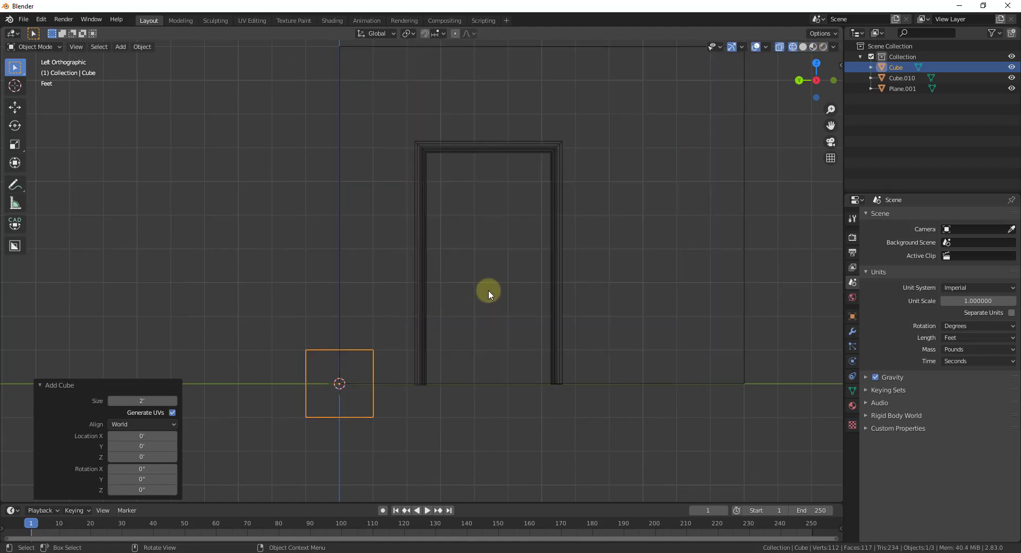
mouse_move(400, 386)
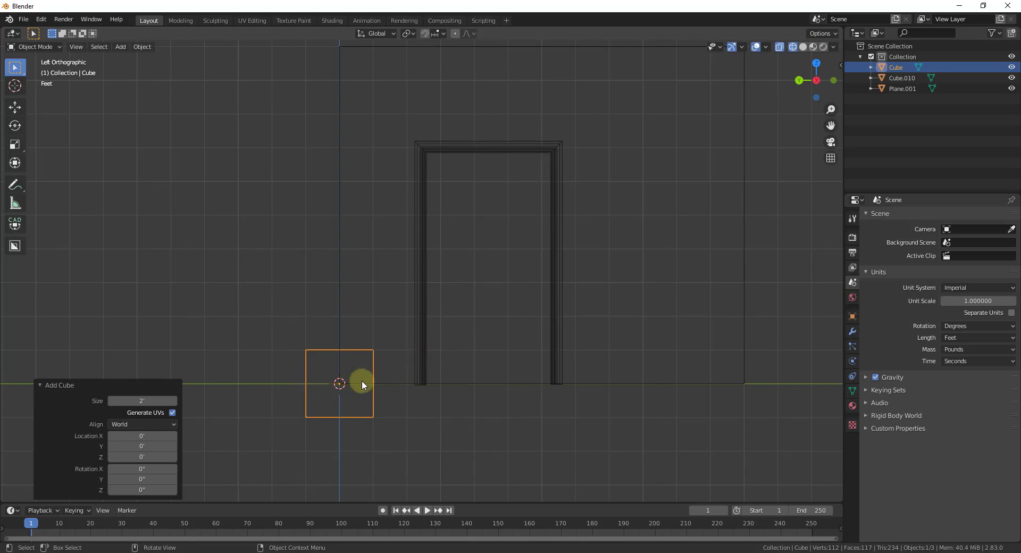
mouse_move(409, 383)
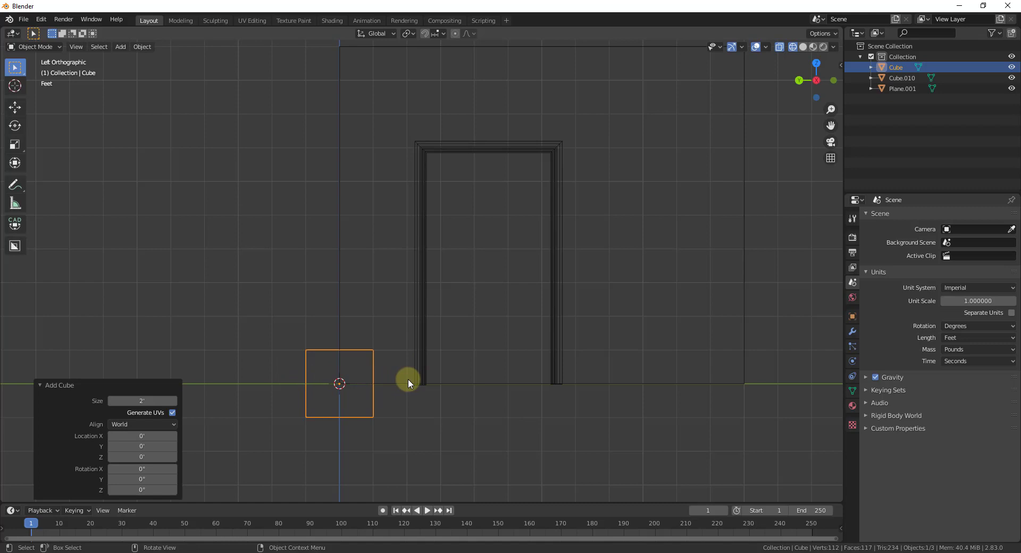
mouse_move(426, 33)
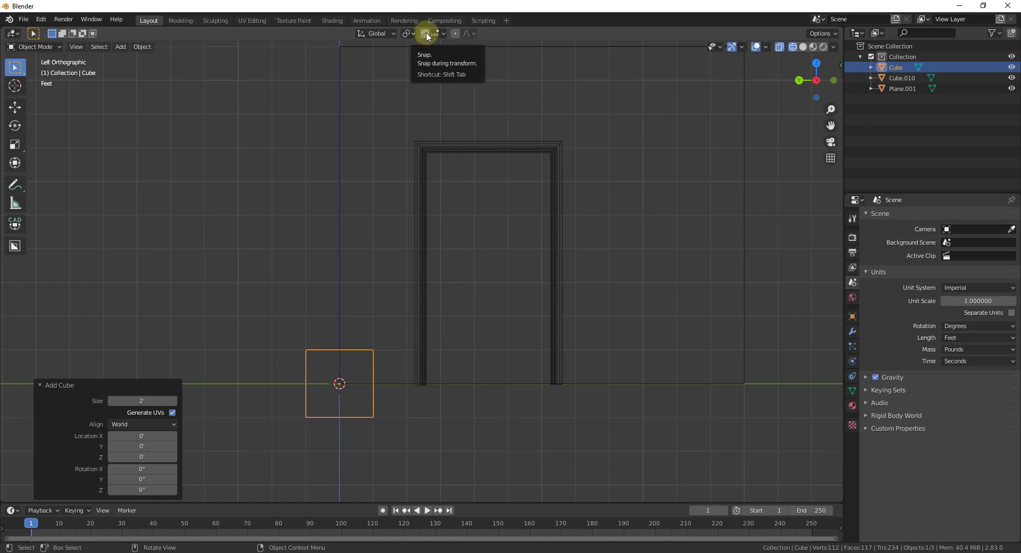
mouse_move(425, 33)
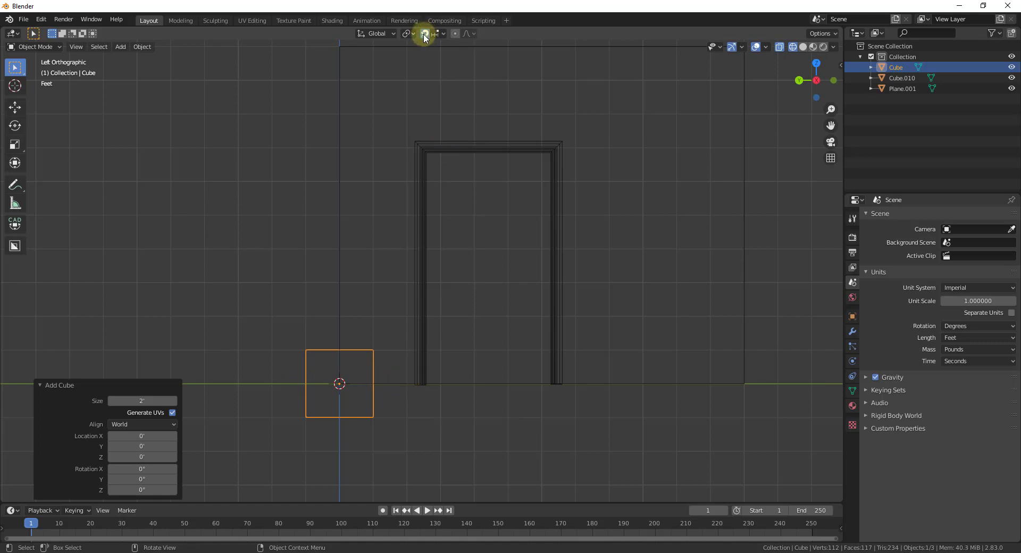
- Switch on snapping for transforms in the viewport header
click(425, 33)
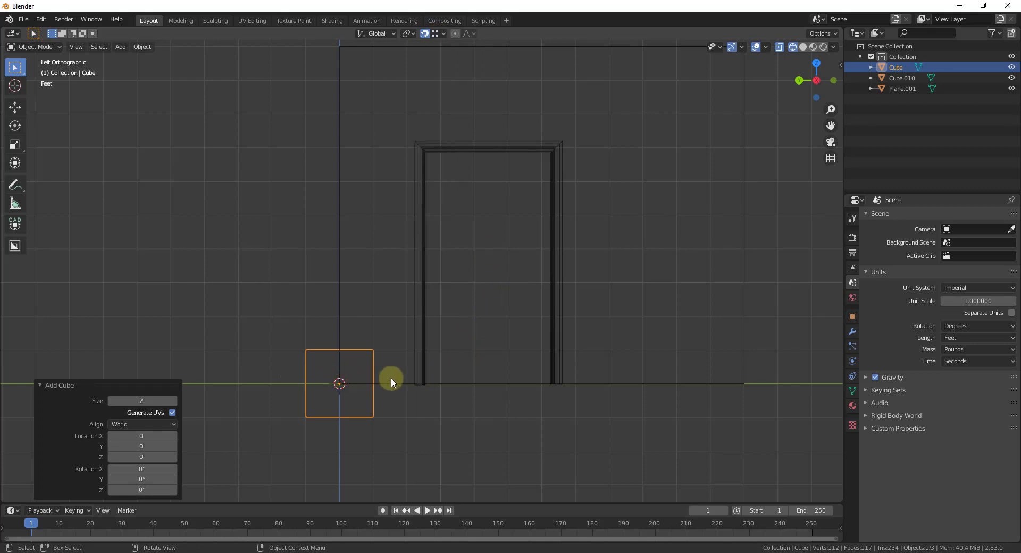
mouse_move(430, 383)
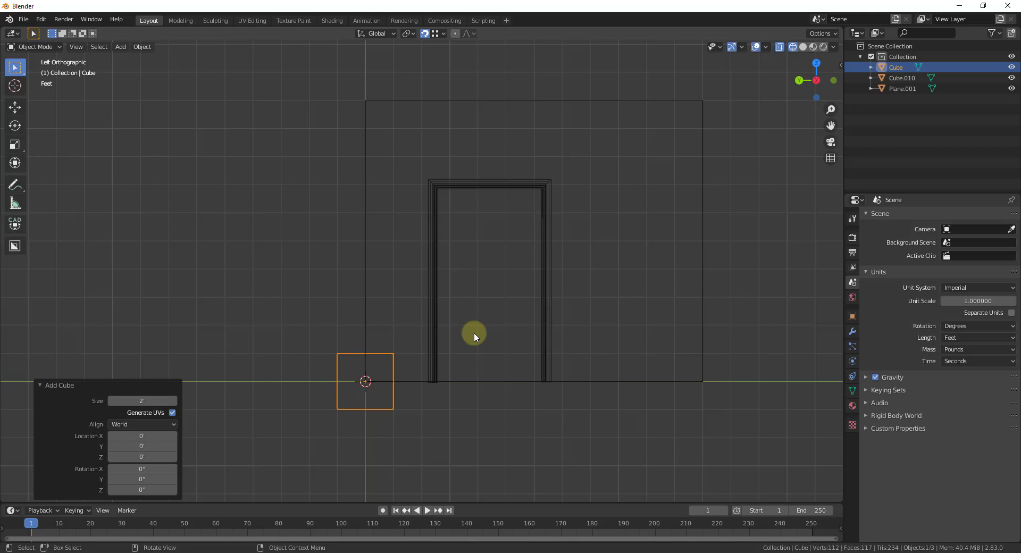
- In Edit Mode stretch the cutter cube to fill the door opening, then select wall Plane.001
key(Tab)
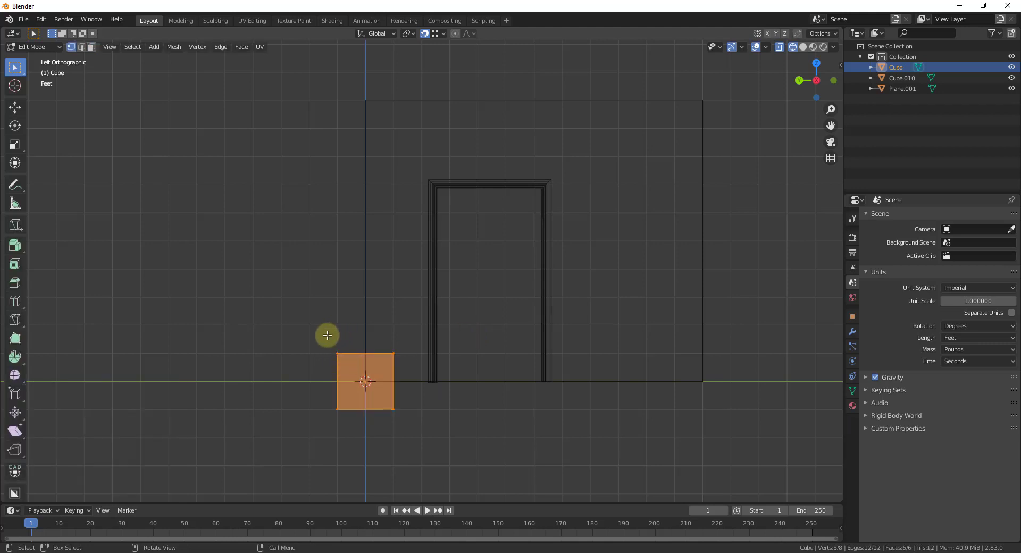
mouse_move(385, 337)
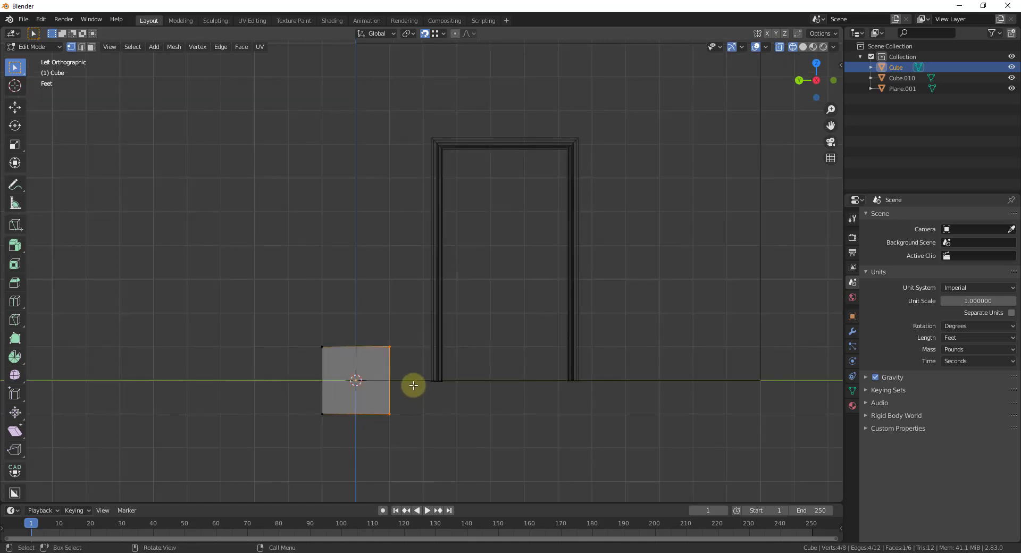
drag(414, 385, 578, 323)
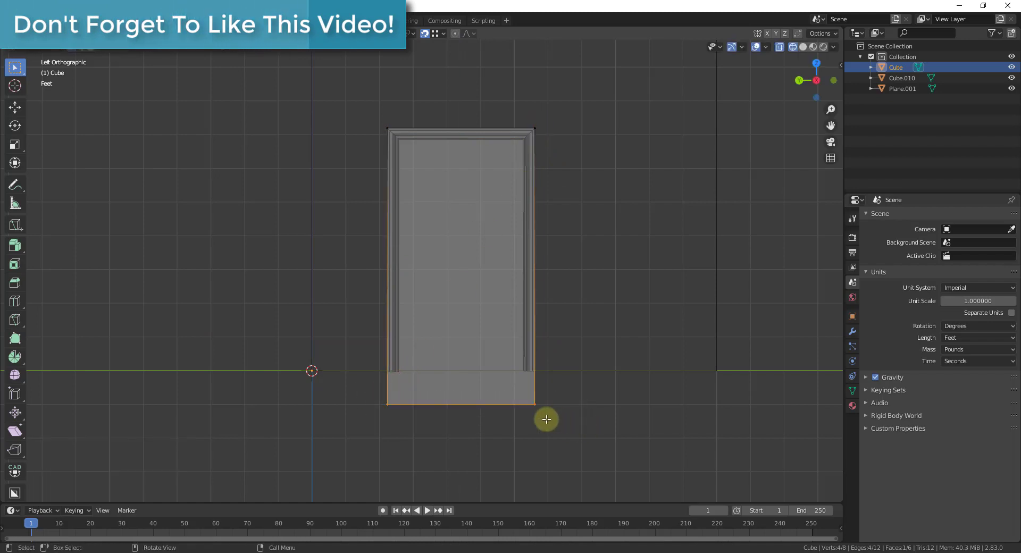
drag(546, 419, 539, 371)
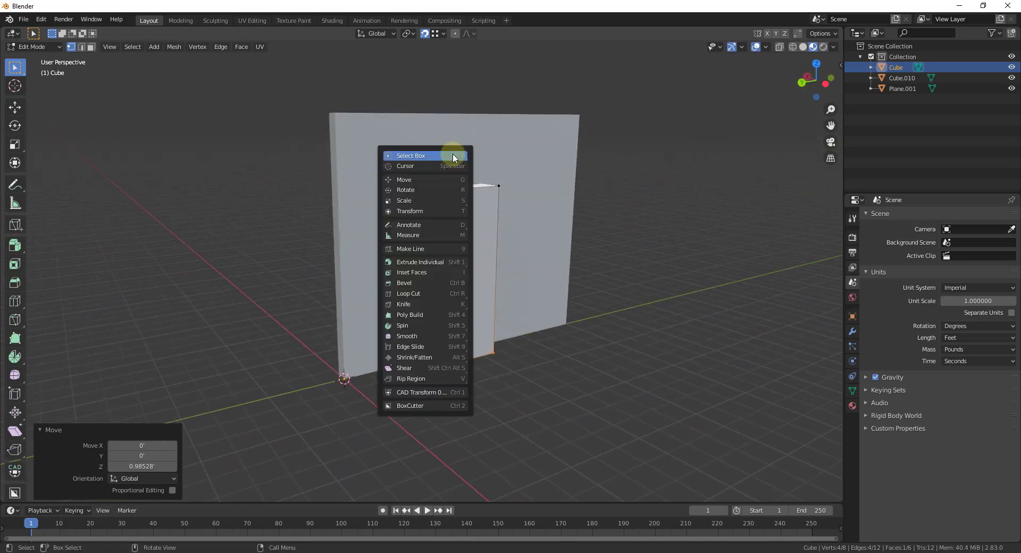
key(Tab)
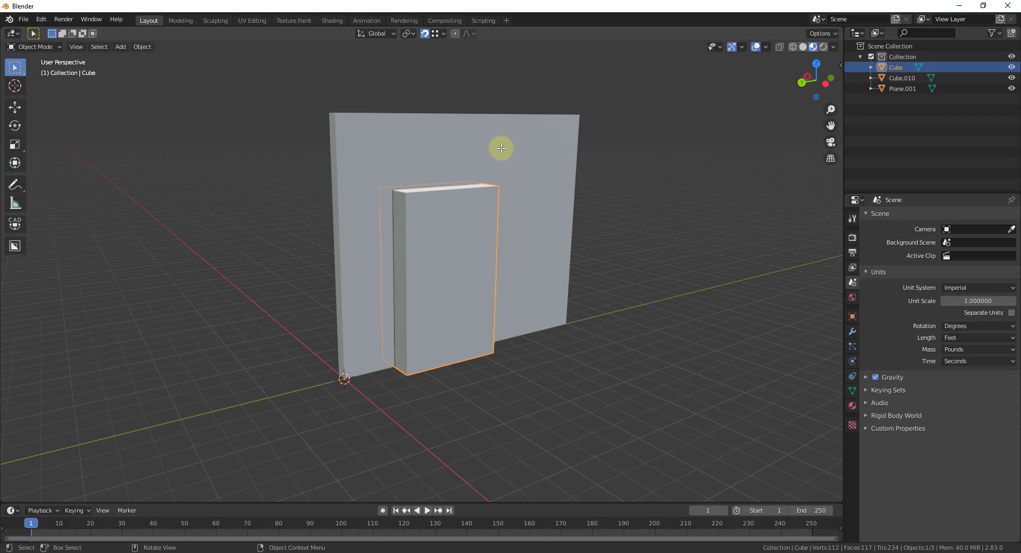
click(501, 148)
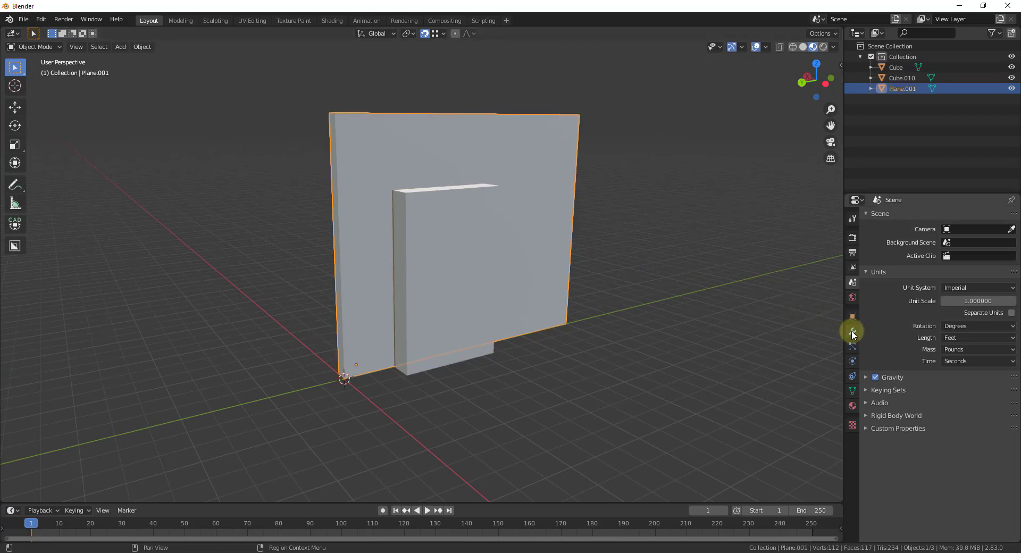
- Give the wall a Boolean Difference modifier using the Cube as cutter, carving the door opening
click(852, 332)
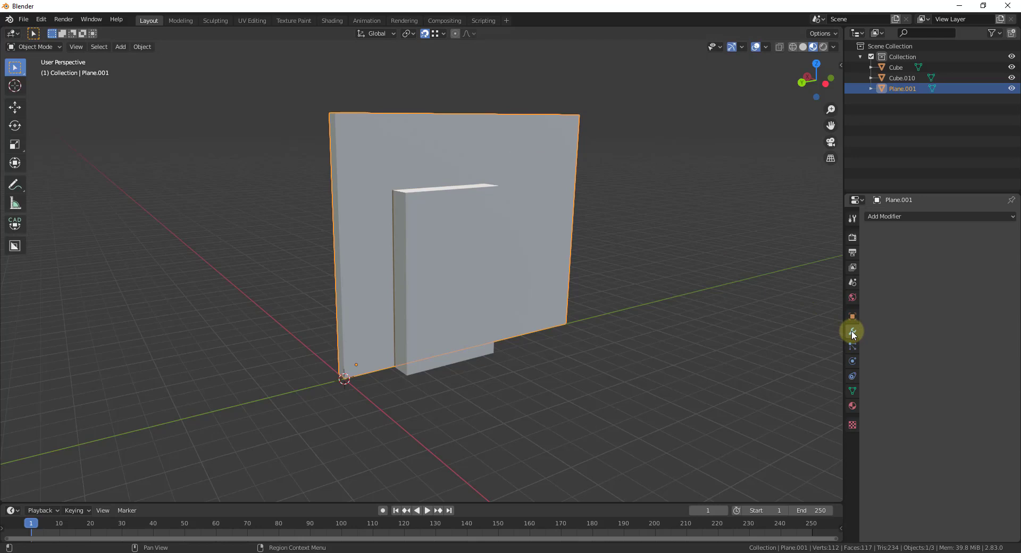
click(912, 216)
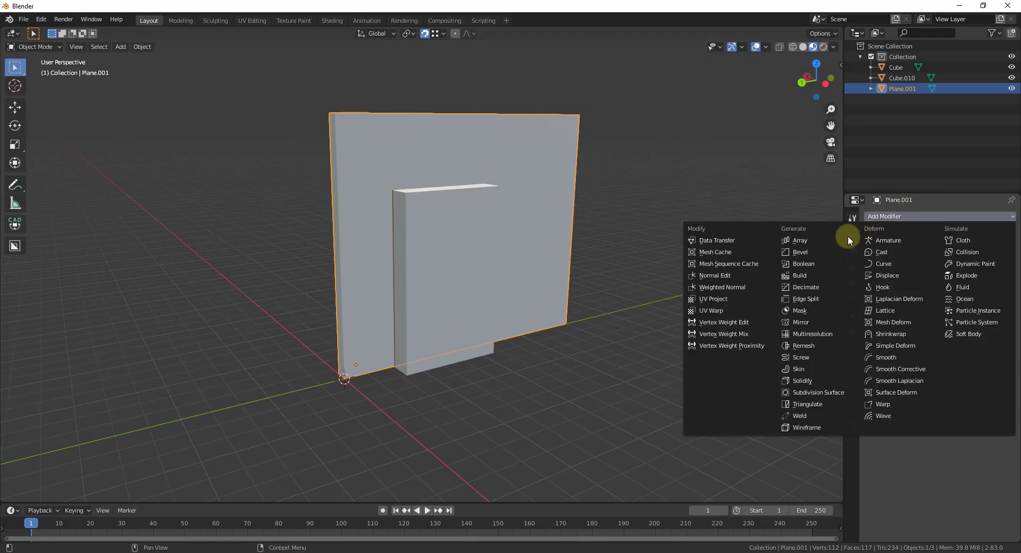
mouse_move(802, 264)
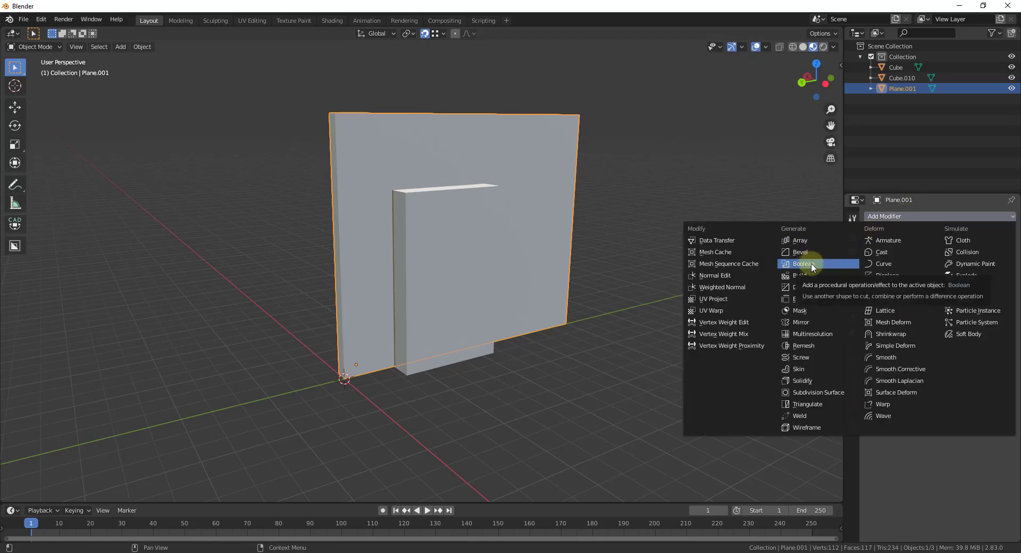
click(801, 264)
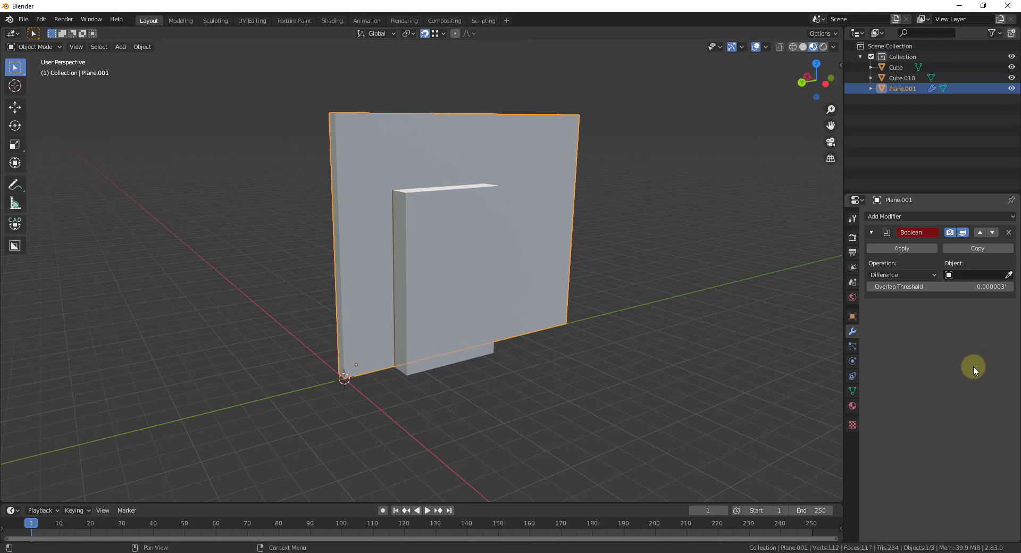
mouse_move(950, 274)
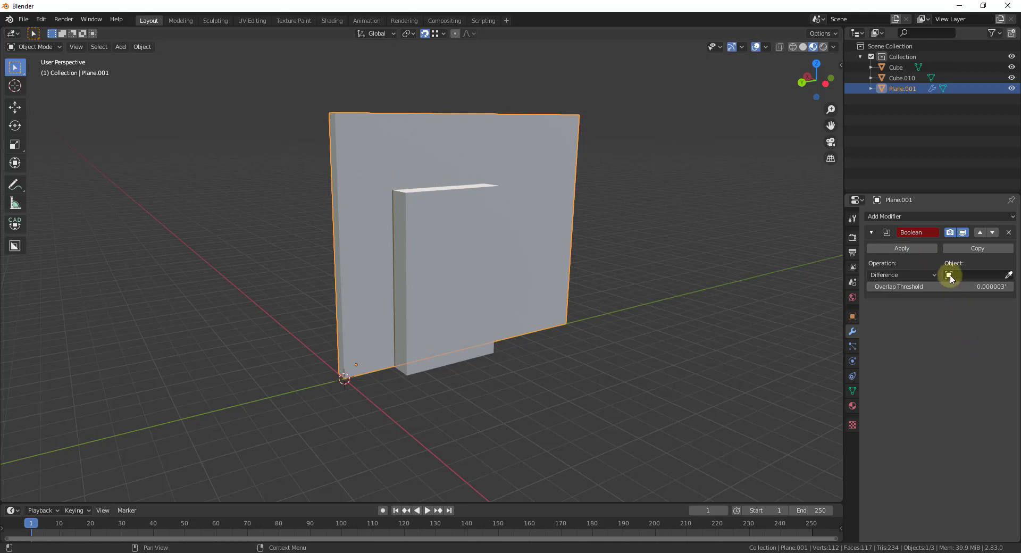
click(1008, 274)
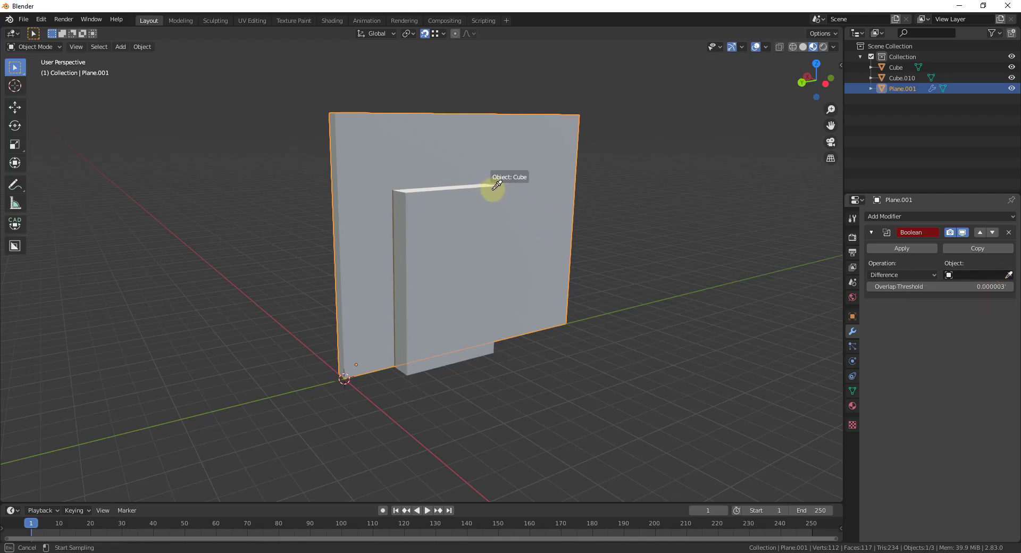
click(493, 189)
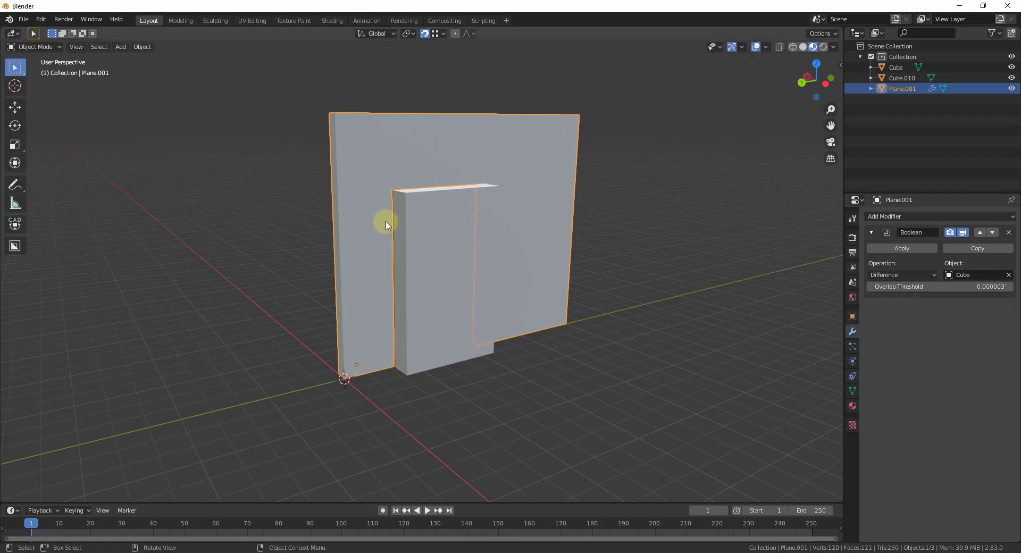
drag(386, 226, 528, 213)
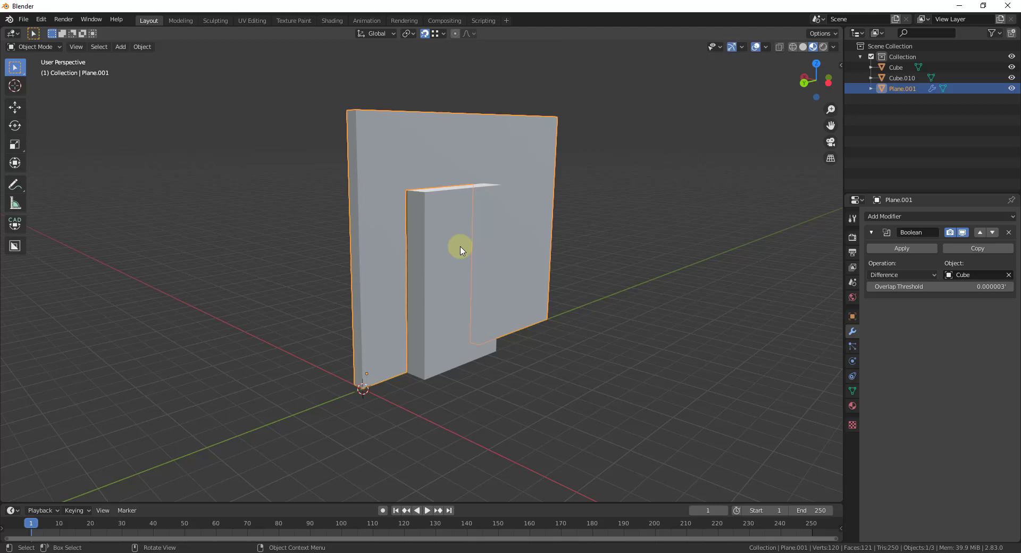
mouse_move(454, 261)
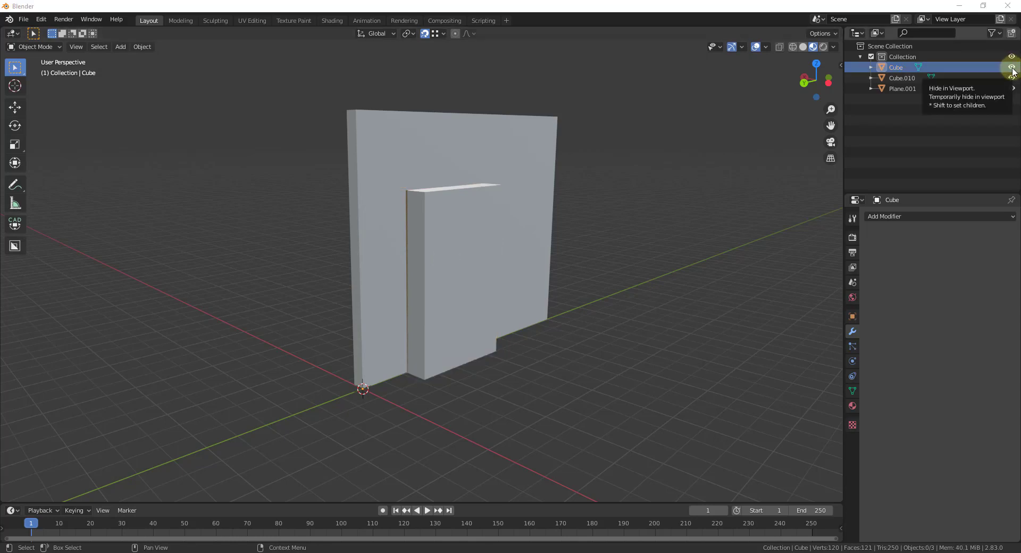
- Hide the cutter Cube in the Outliner and enable extra restriction toggles in its filter
click(1012, 67)
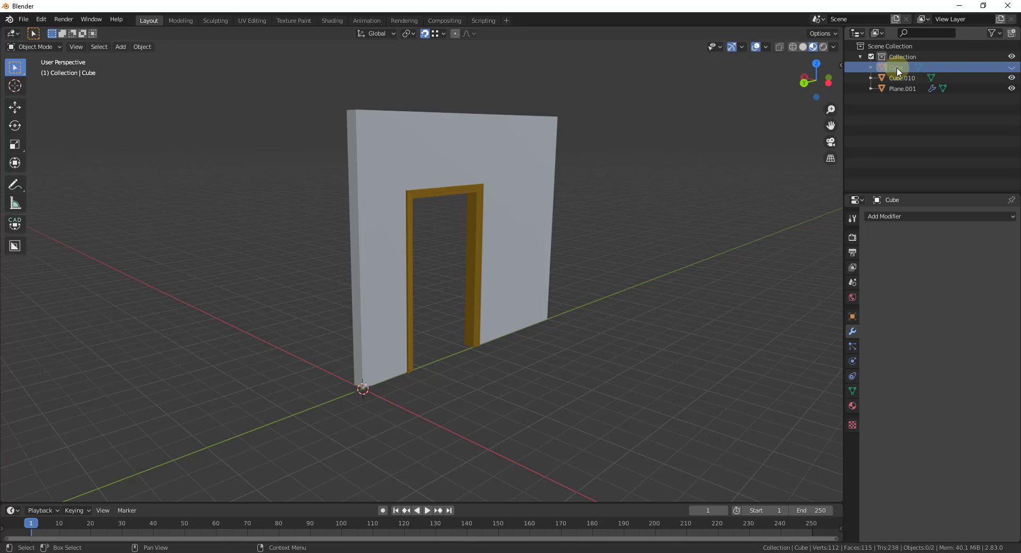
click(994, 33)
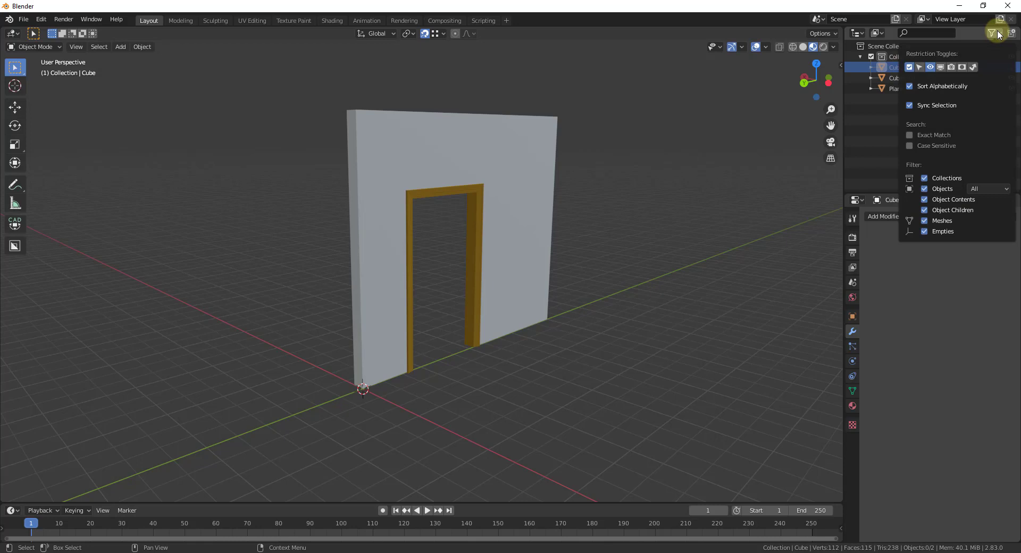
mouse_move(942, 67)
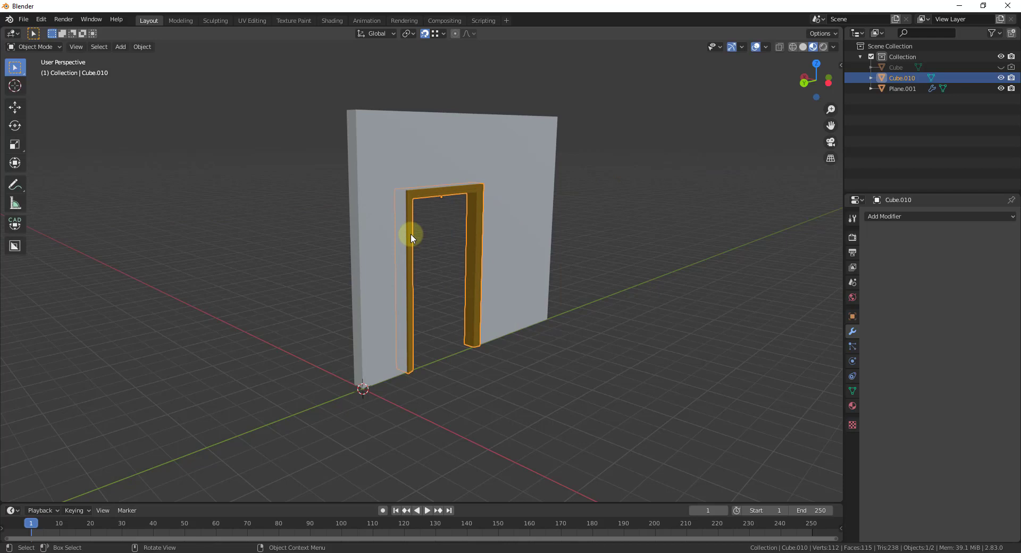
mouse_move(728, 106)
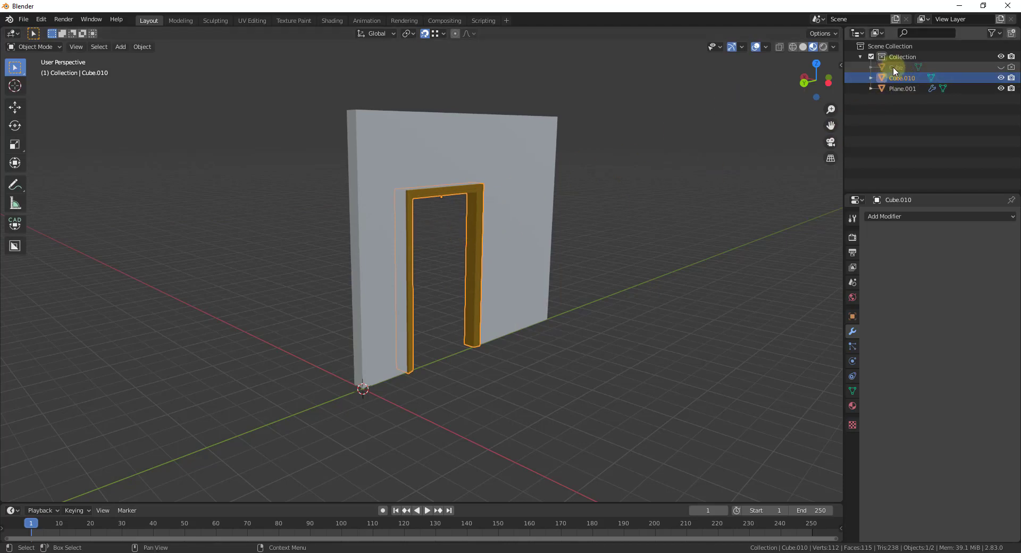
- Parent the hidden Cube to door frame Cube.010 and move the frame further along the wall on Y
click(896, 67)
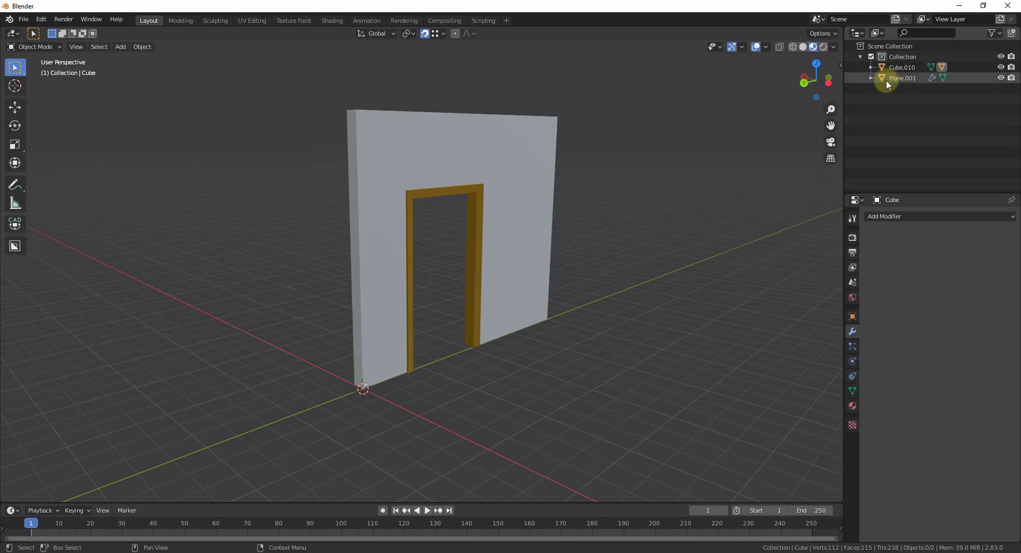
click(871, 67)
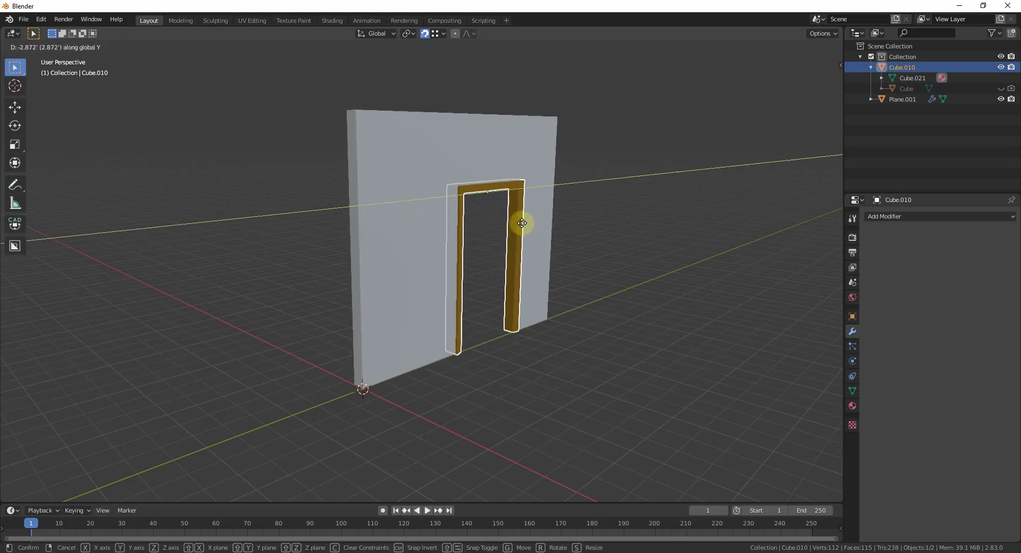
click(521, 223)
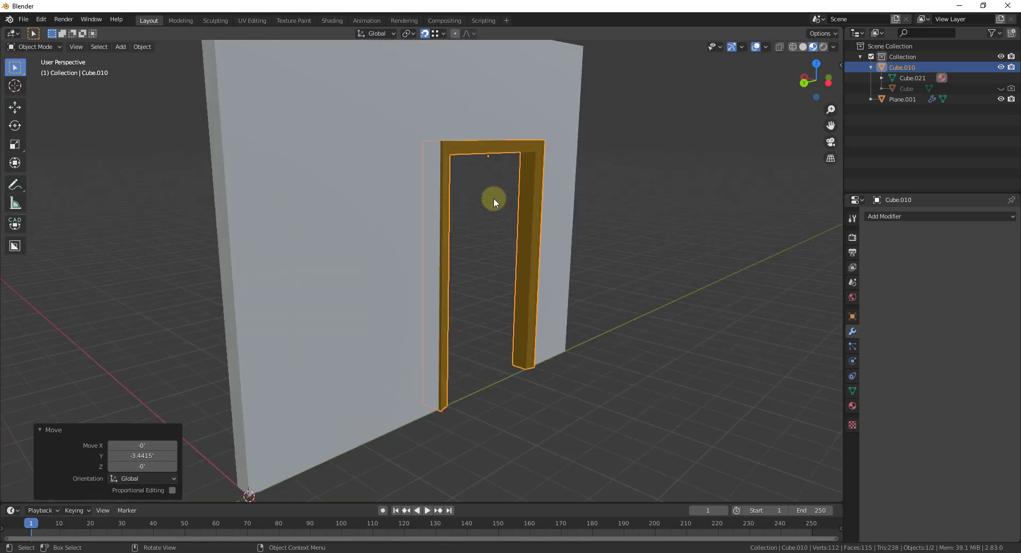
mouse_move(451, 201)
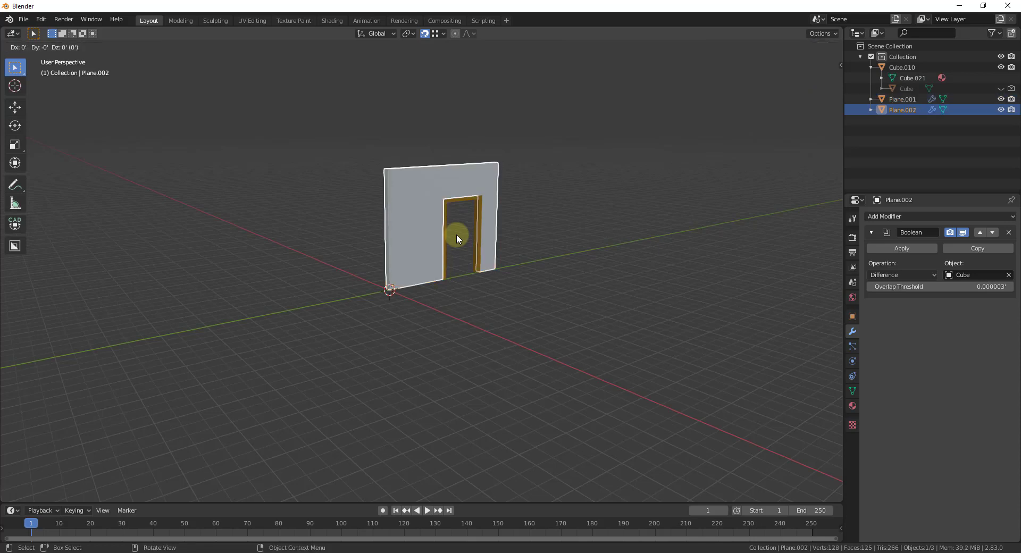
- Move the duplicated wall away along Y and show the Archimesh Create tab in the sidebar
drag(457, 238, 625, 208)
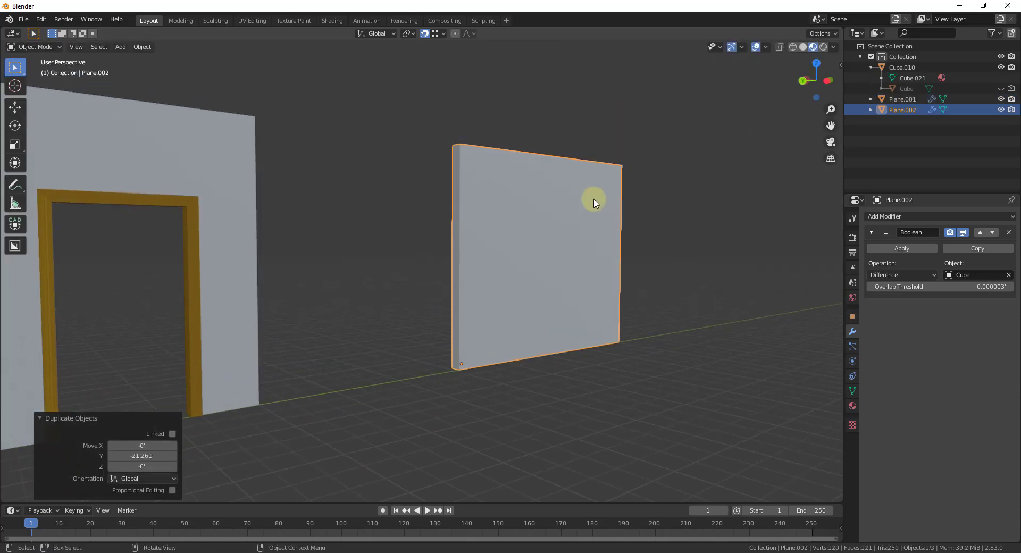
drag(592, 202, 608, 267)
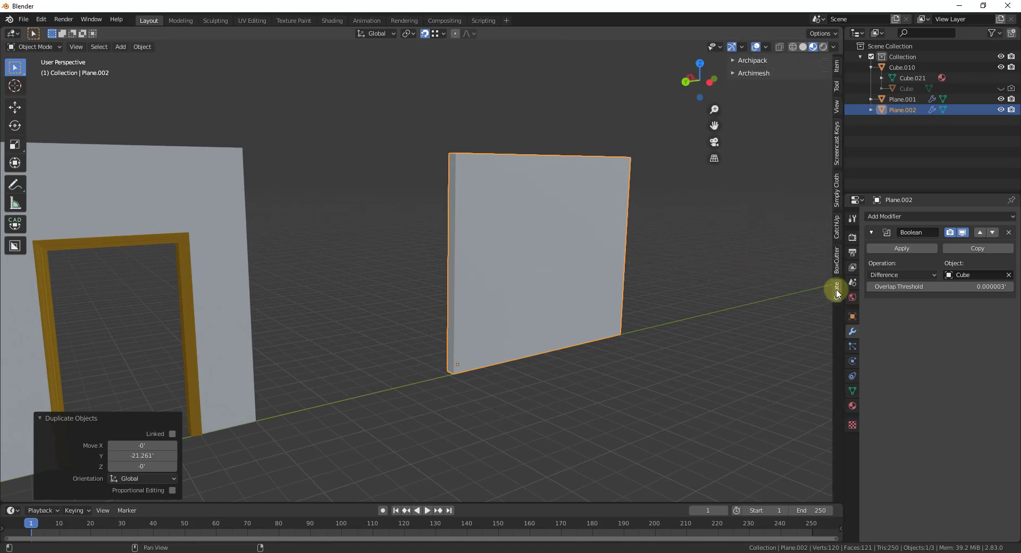
click(753, 73)
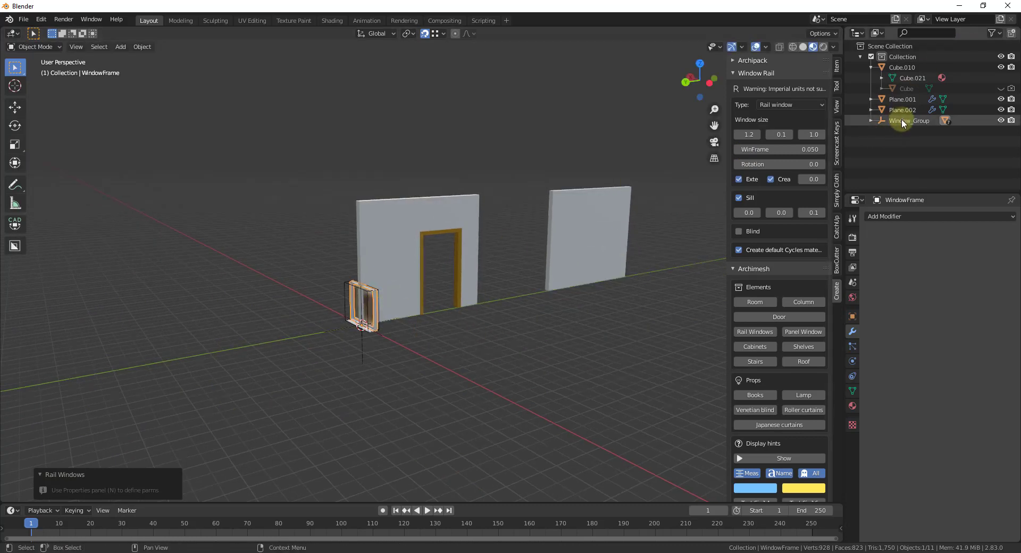
- Move the Archimesh rail window into the second wall, rotated 90° on Z and raised into place
drag(362, 306, 550, 273)
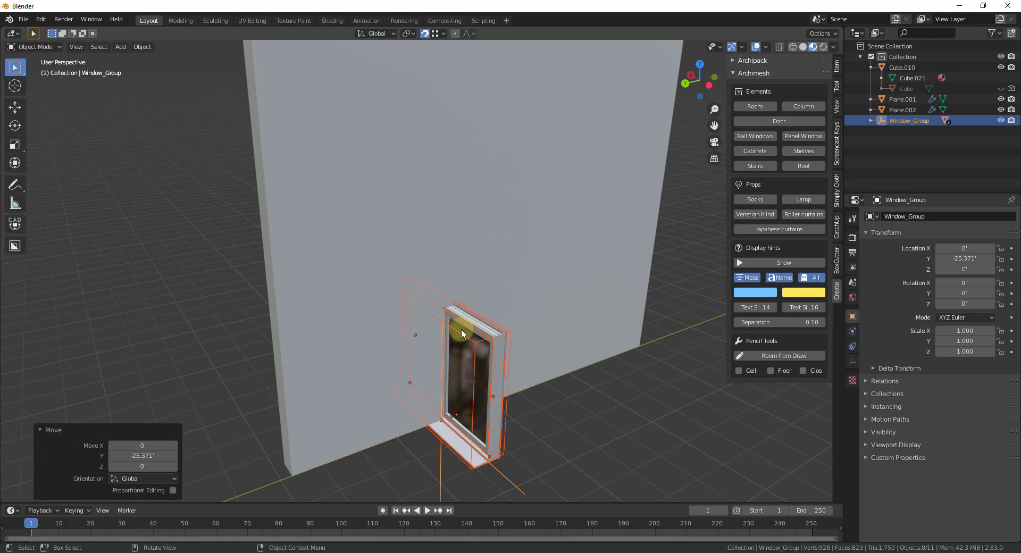
click(683, 80)
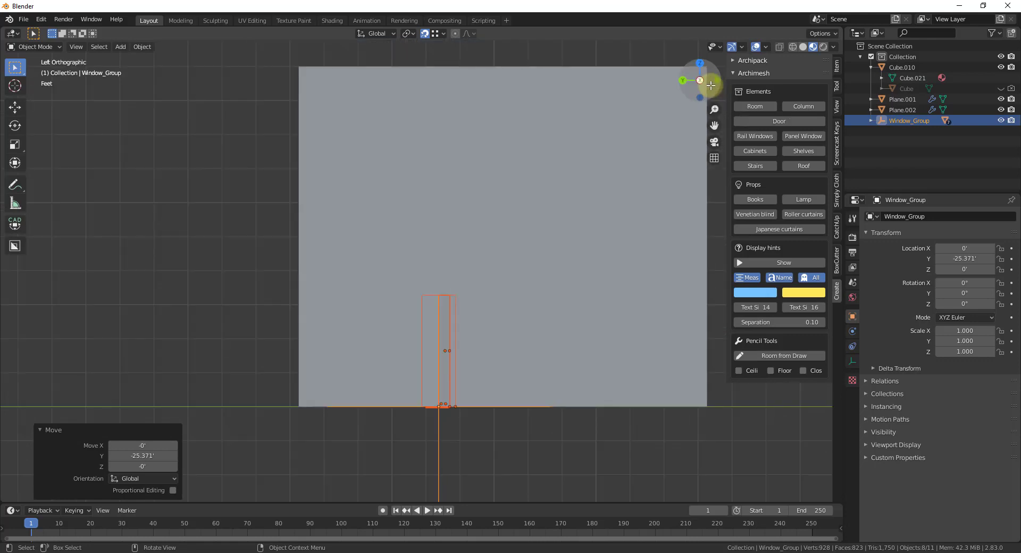
mouse_move(682, 80)
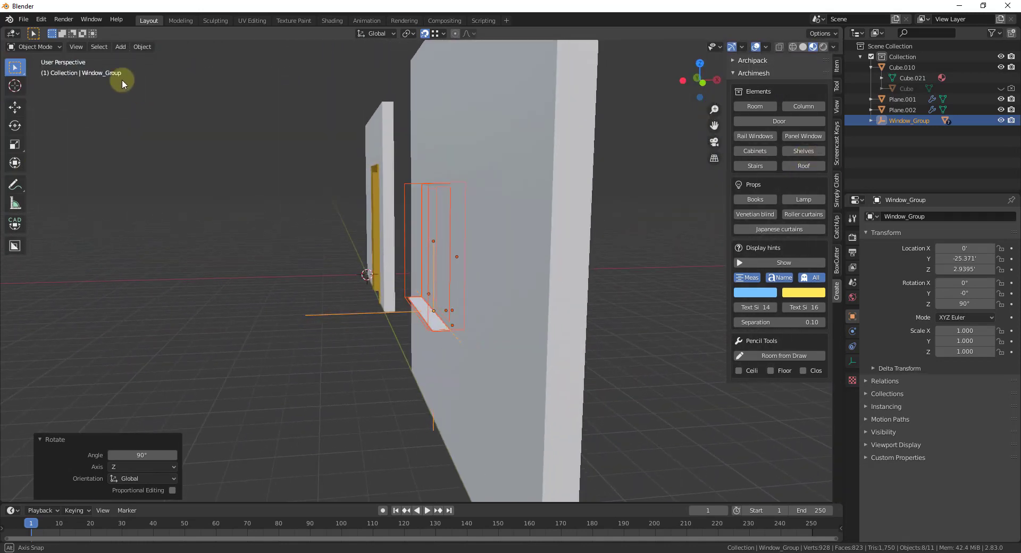
key(KP_1)
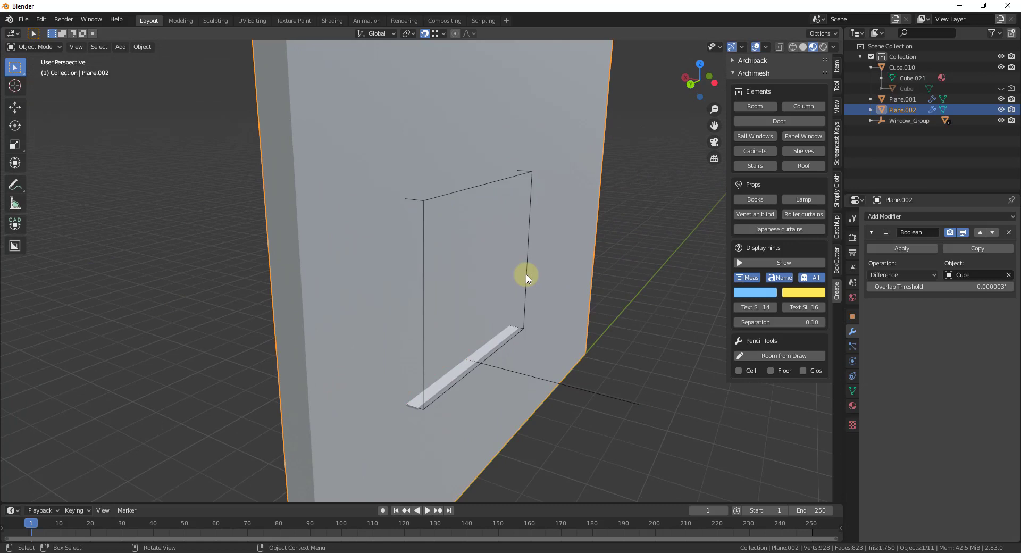
mouse_move(529, 222)
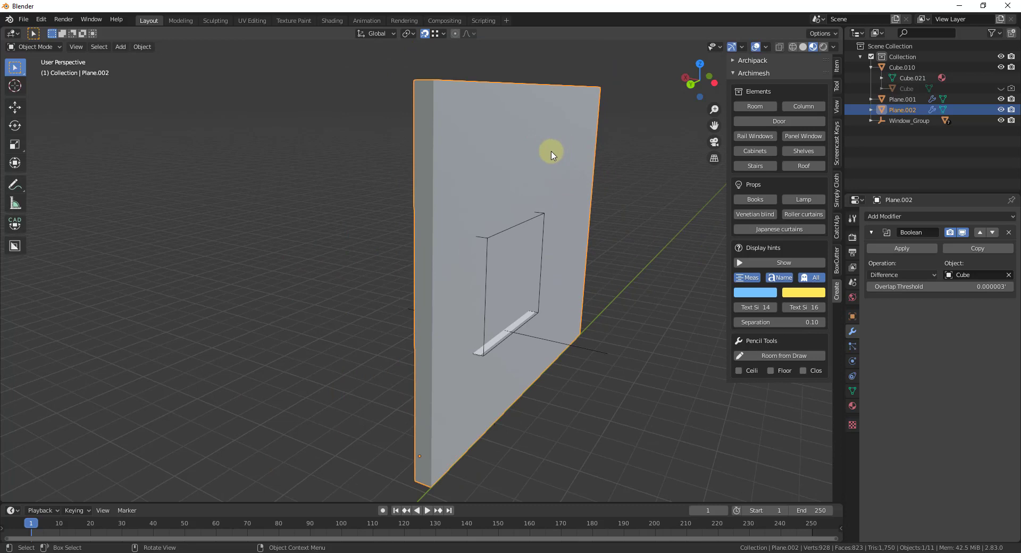
- Add a Boolean Difference modifier to Plane.002 using CTRL_Hole as cutter, then select Window_Group
click(884, 216)
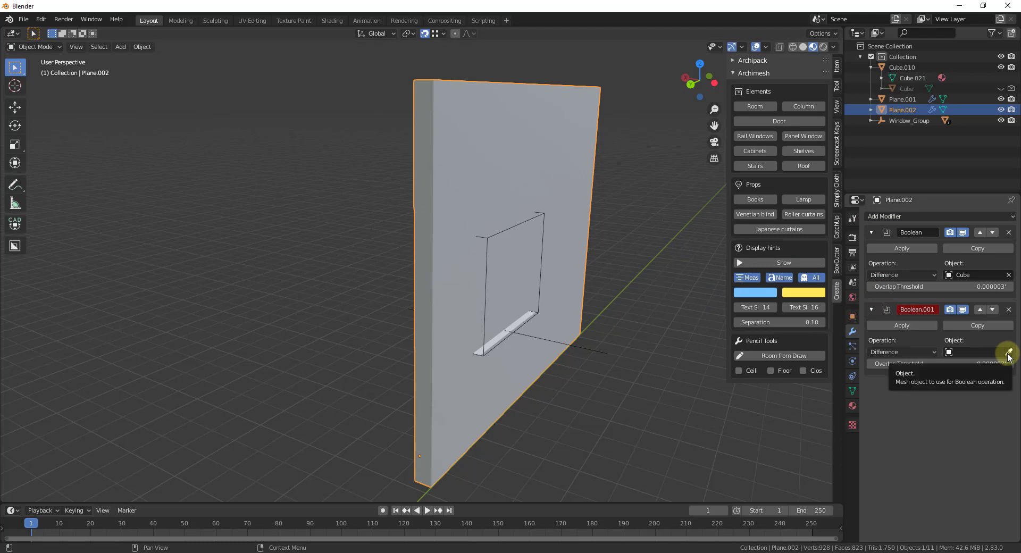
click(1009, 352)
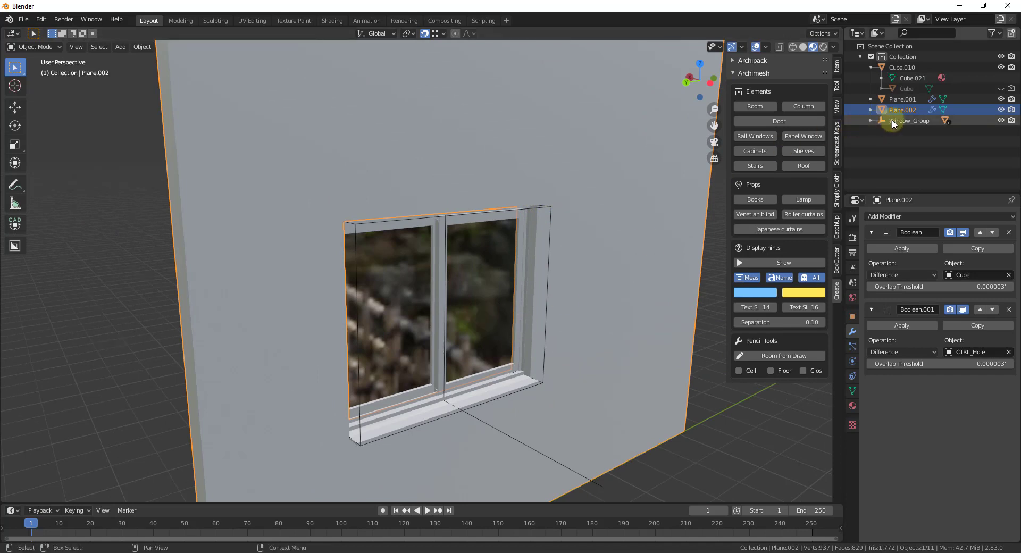
click(910, 120)
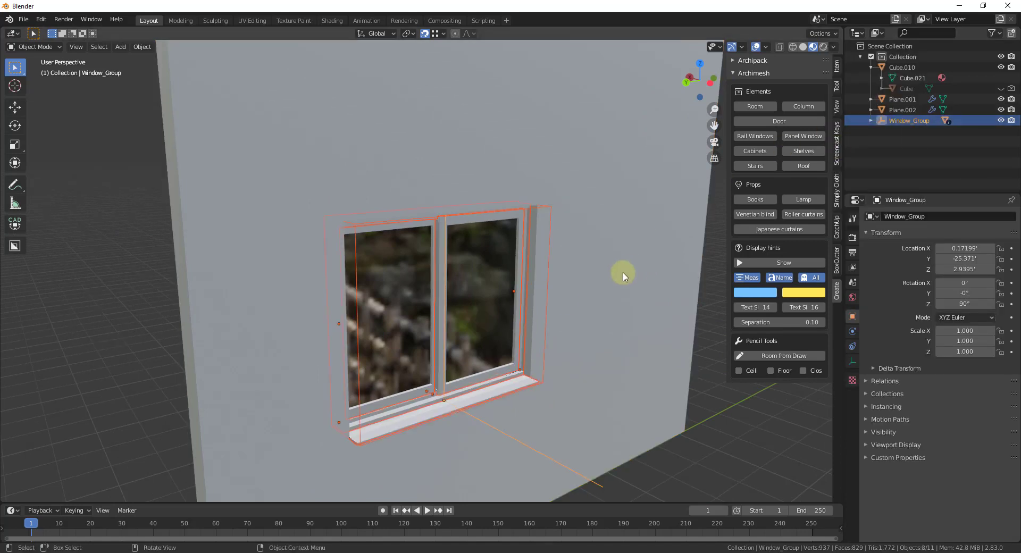